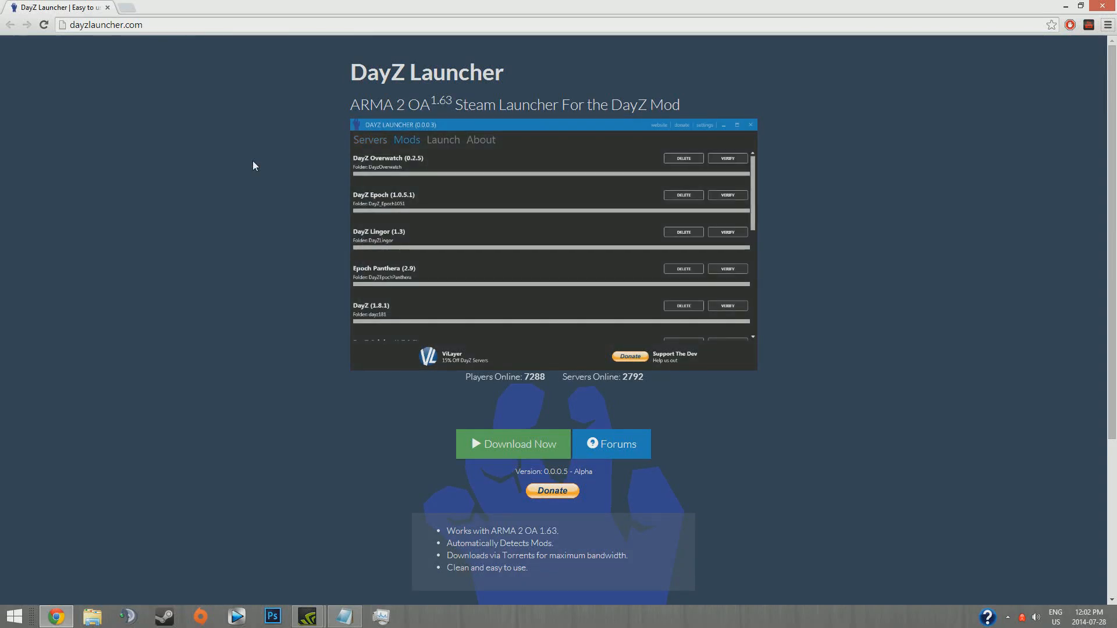
Download dayz_launcher_setup.exe from dayzlauncher.com using the green Download Now button
click(442, 140)
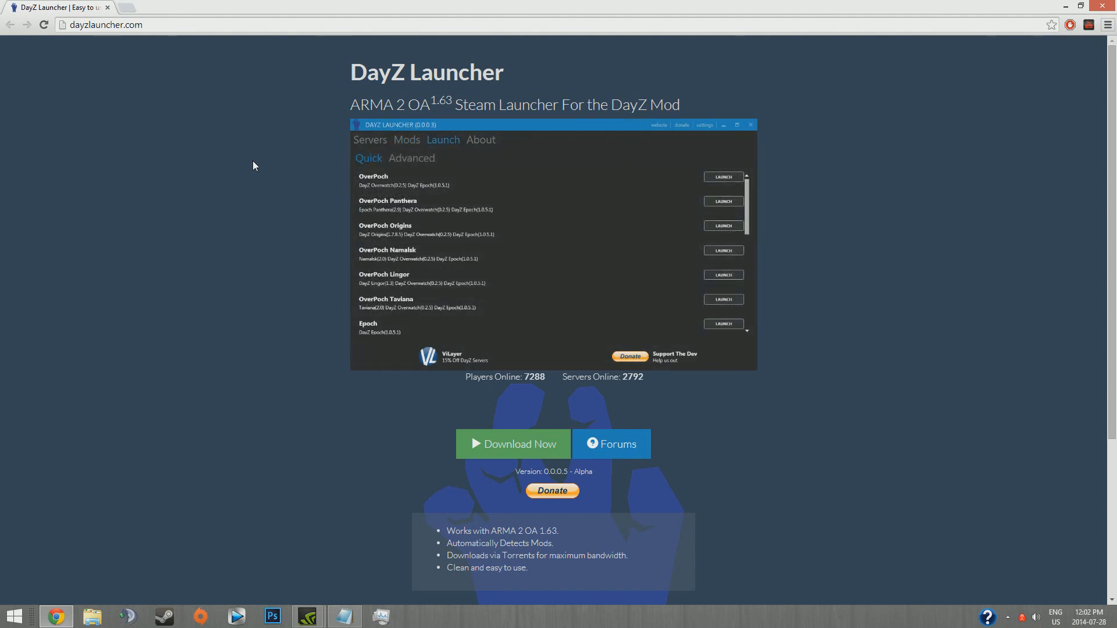
click(412, 159)
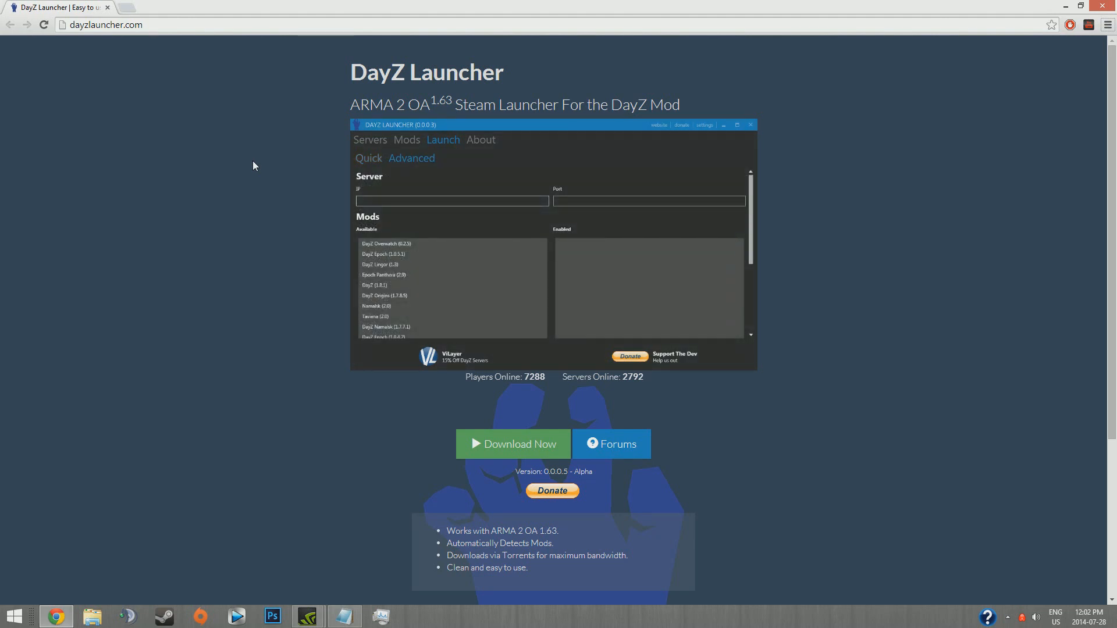
click(370, 140)
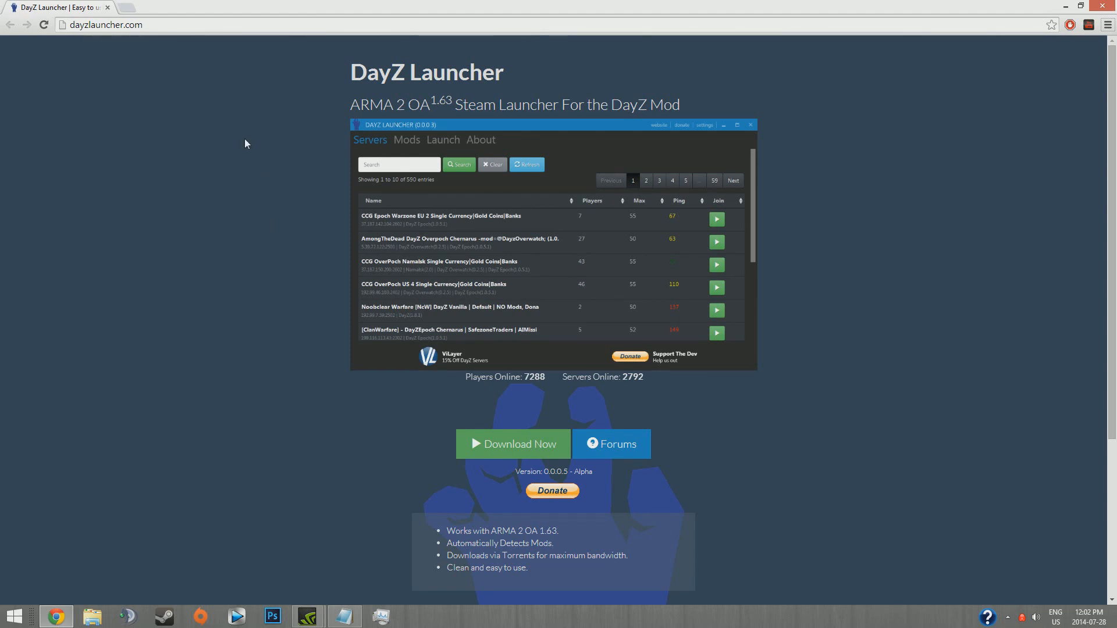
click(512, 444)
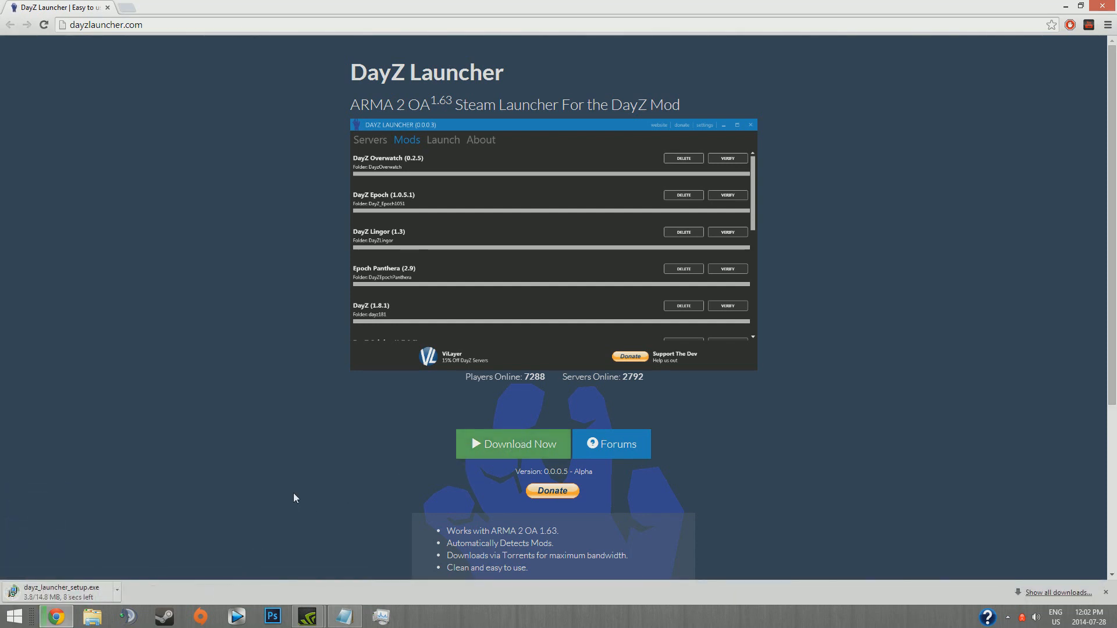
Run dayz_launcher_setup.exe as administrator from Downloads after the access denied error
click(442, 140)
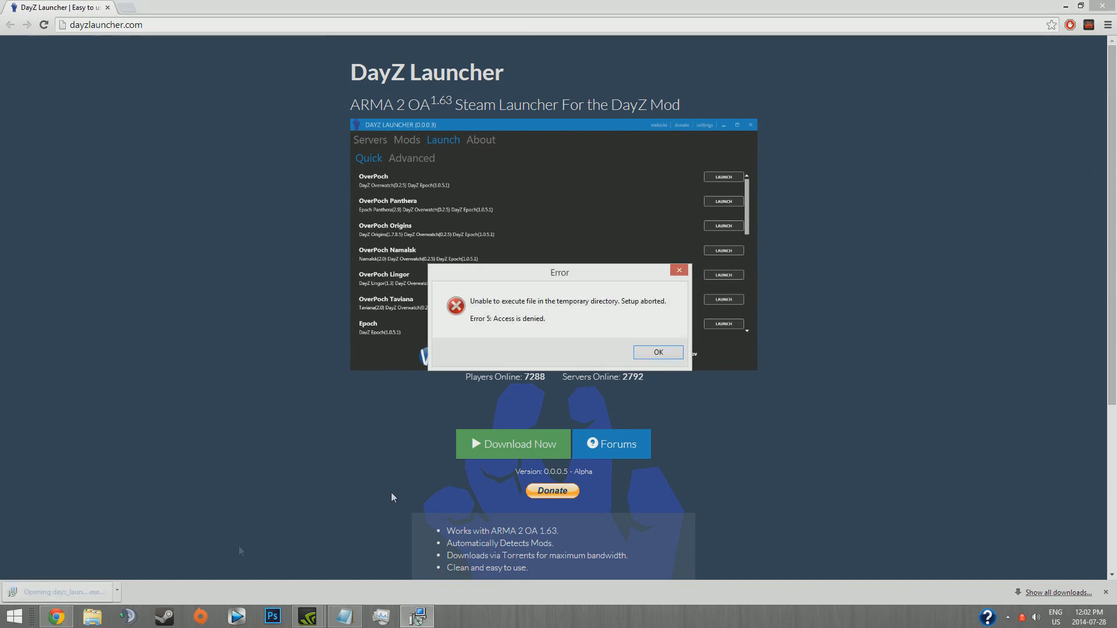
click(412, 158)
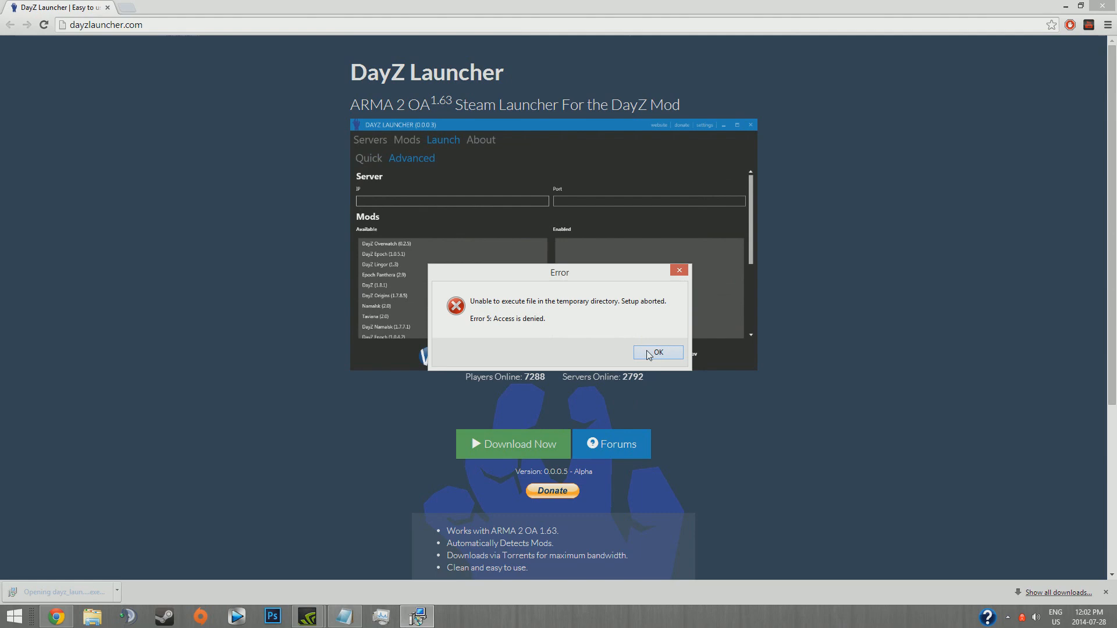
click(656, 352)
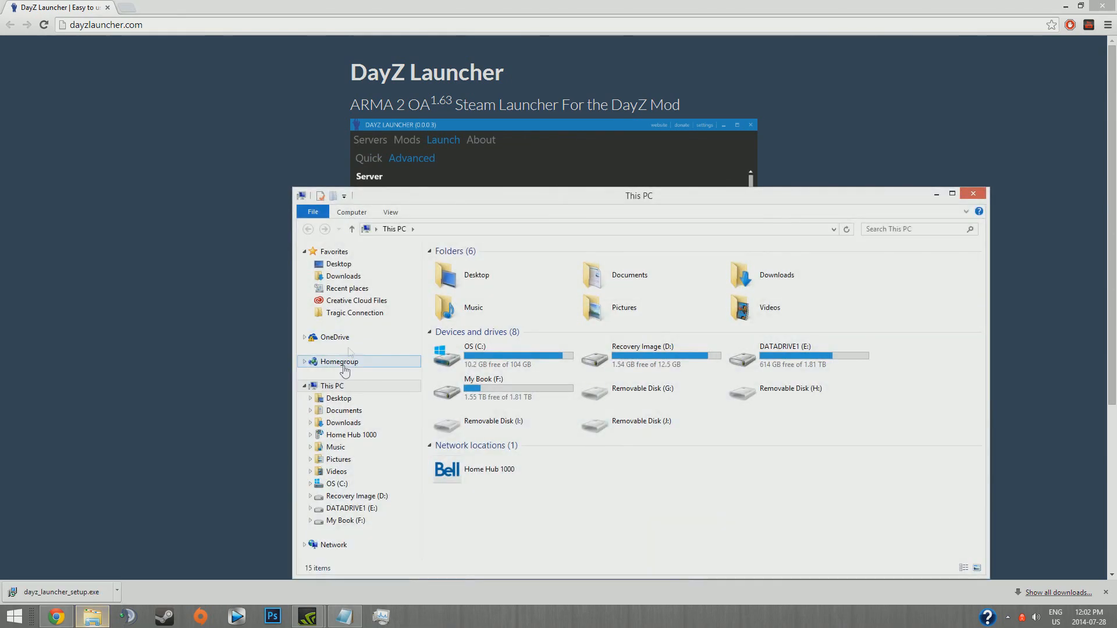
right_click(477, 265)
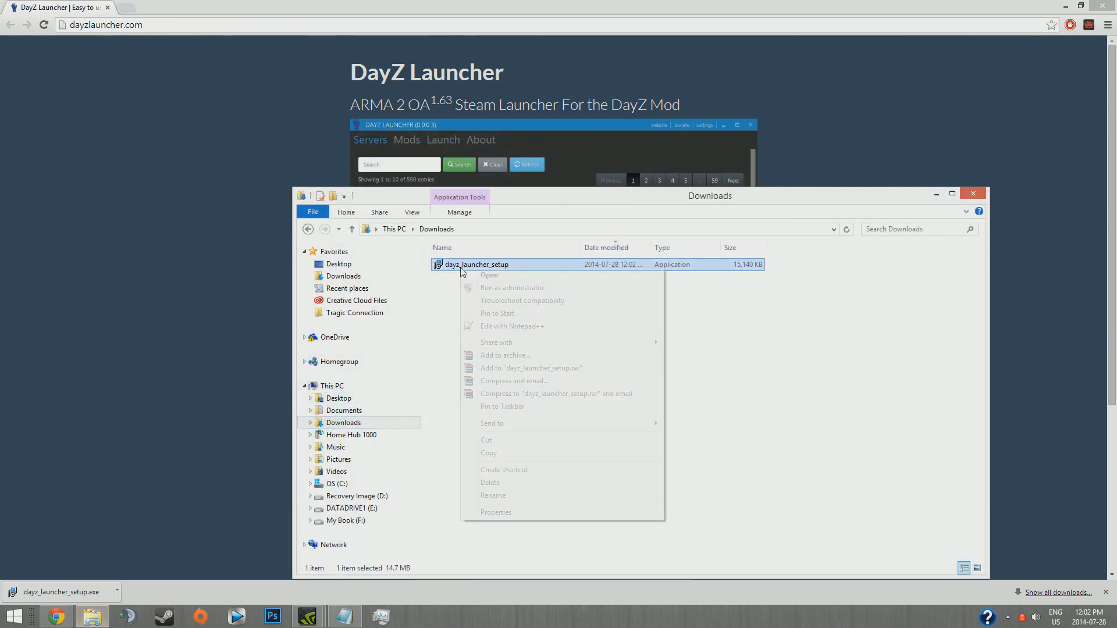
click(489, 276)
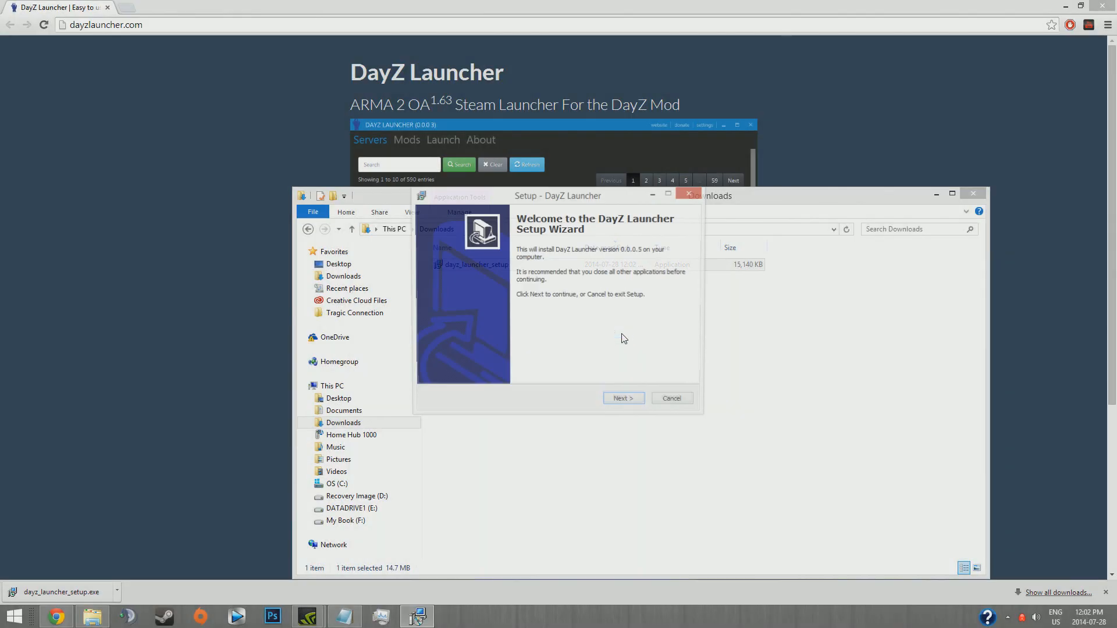
Install to E:\Program Files (x86)\DayZLauncher with default start menu folder and a desktop icon
click(622, 398)
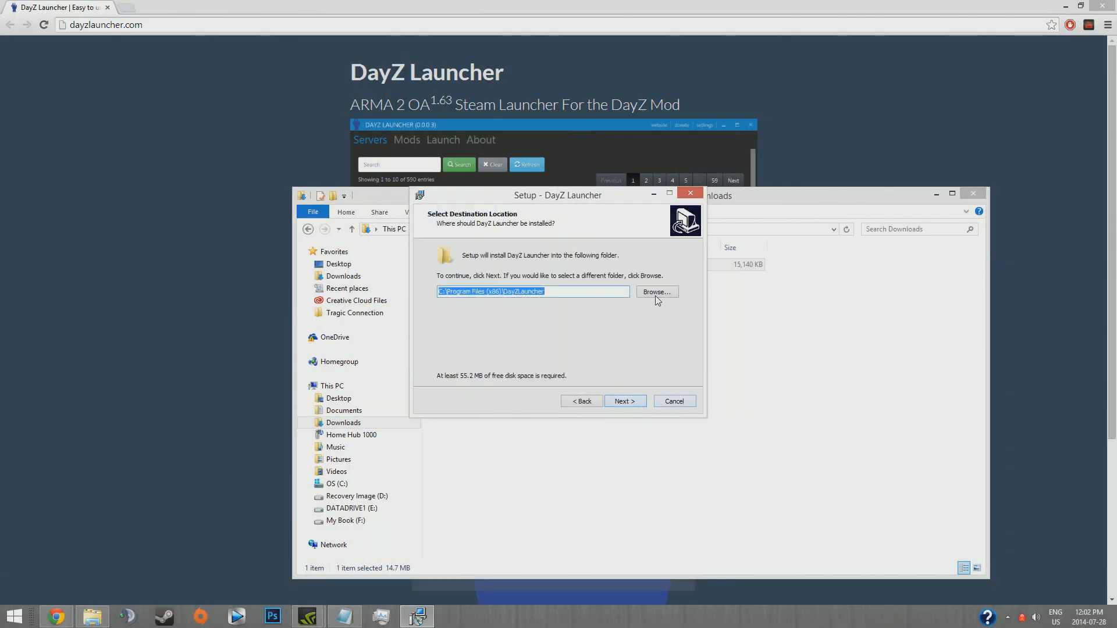
click(655, 292)
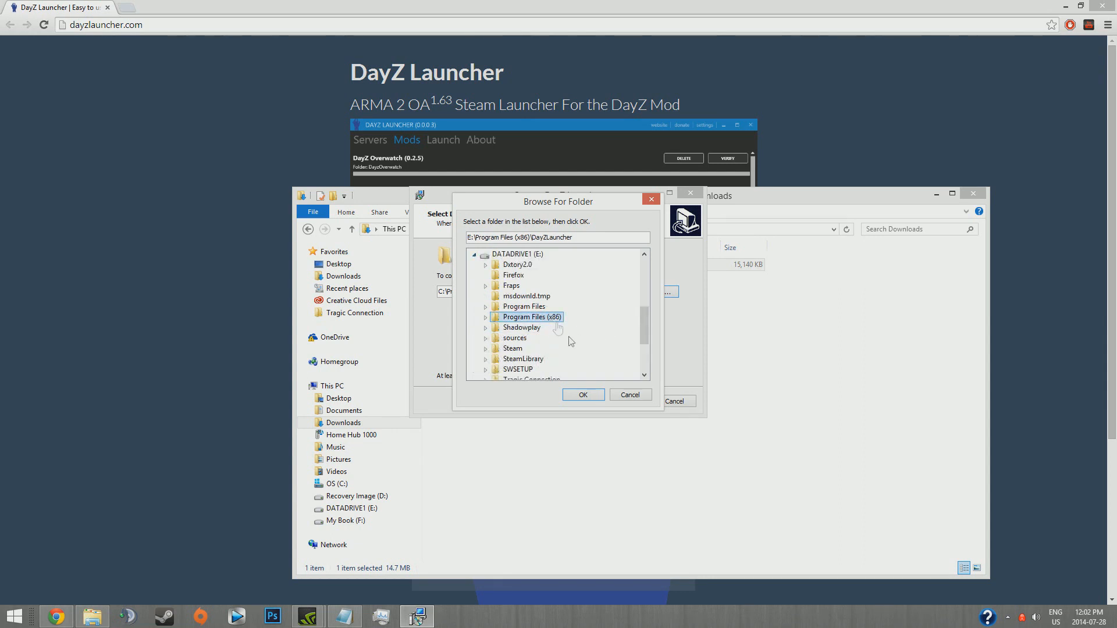
click(582, 394)
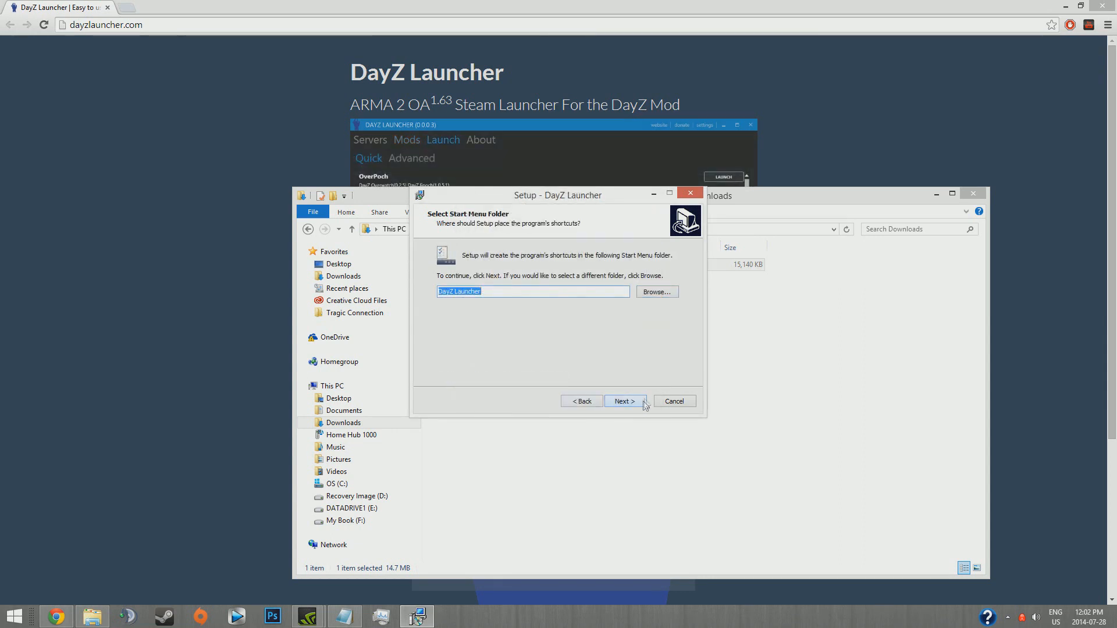
click(625, 402)
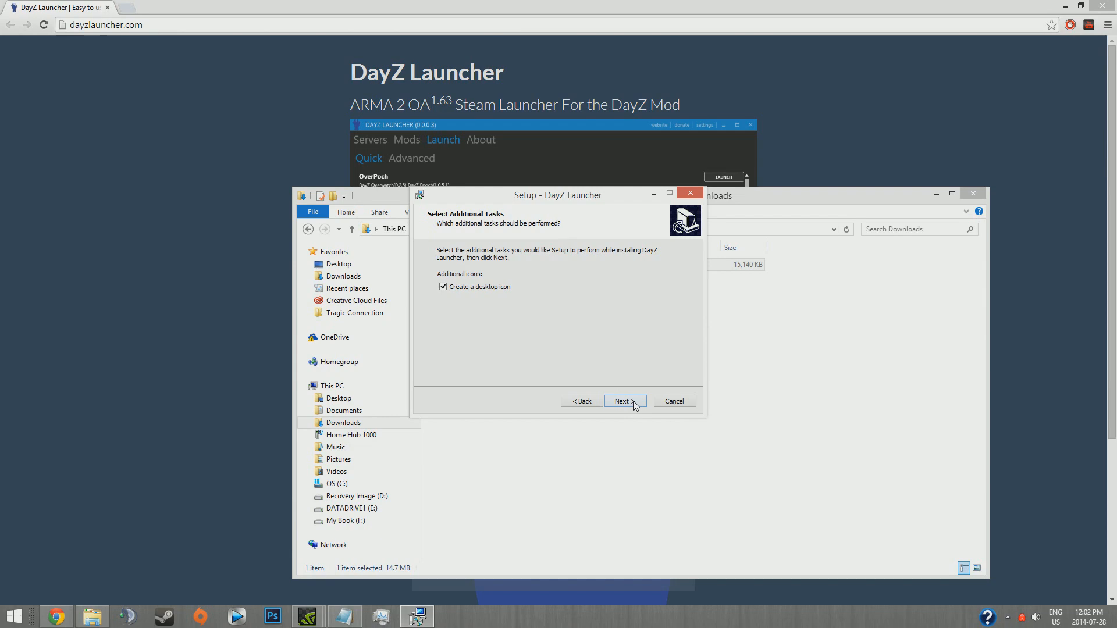
click(624, 400)
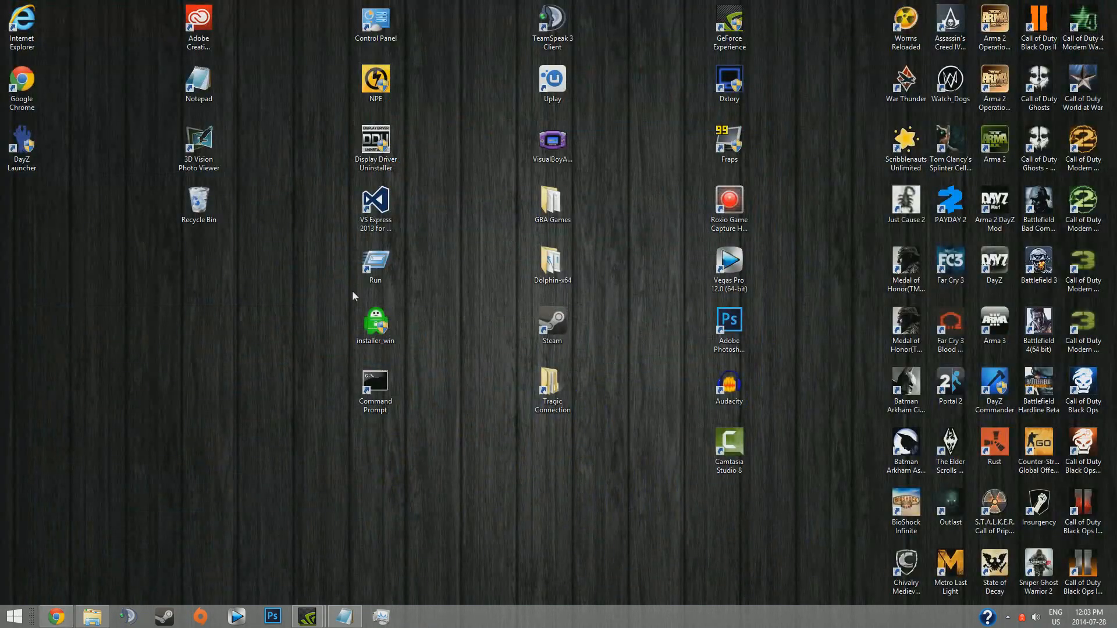
Start DayZ Launcher from its desktop shortcut and allow it through the UAC prompt
double_click(21, 142)
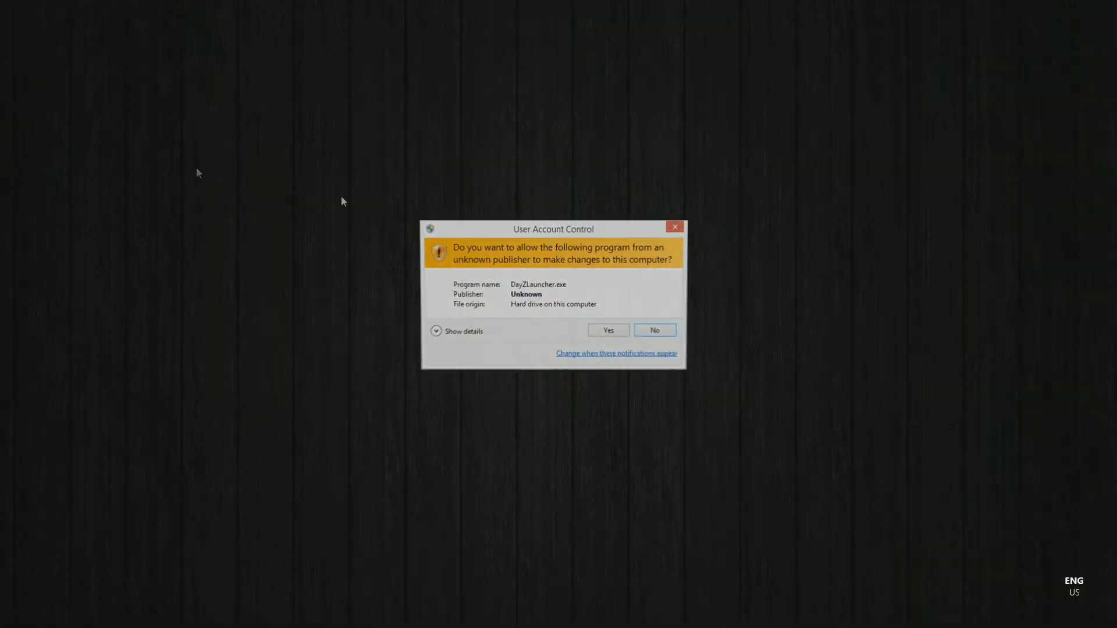
click(607, 330)
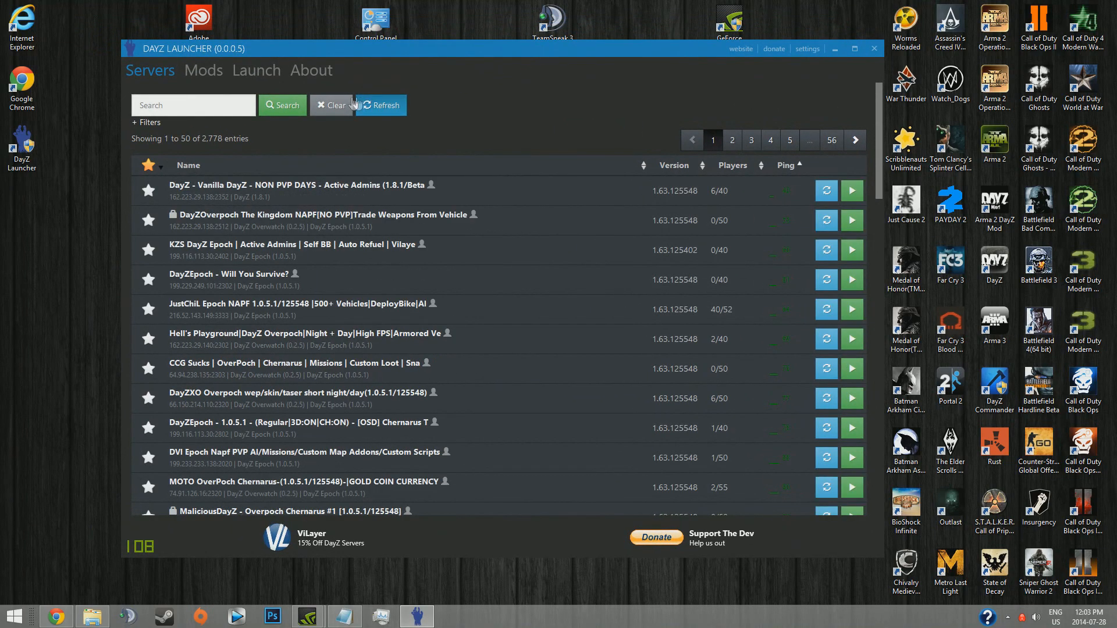
Show the Mods list with DayZ Overwatch, Epoch and 1.8.1 and scroll through it
click(203, 70)
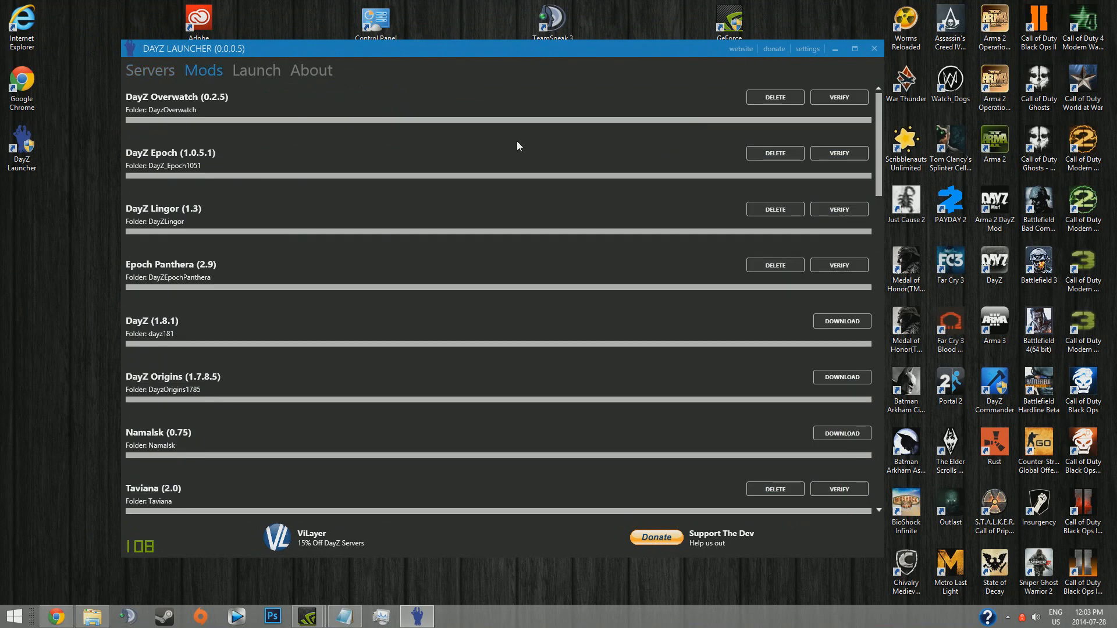
mouse_move(711, 306)
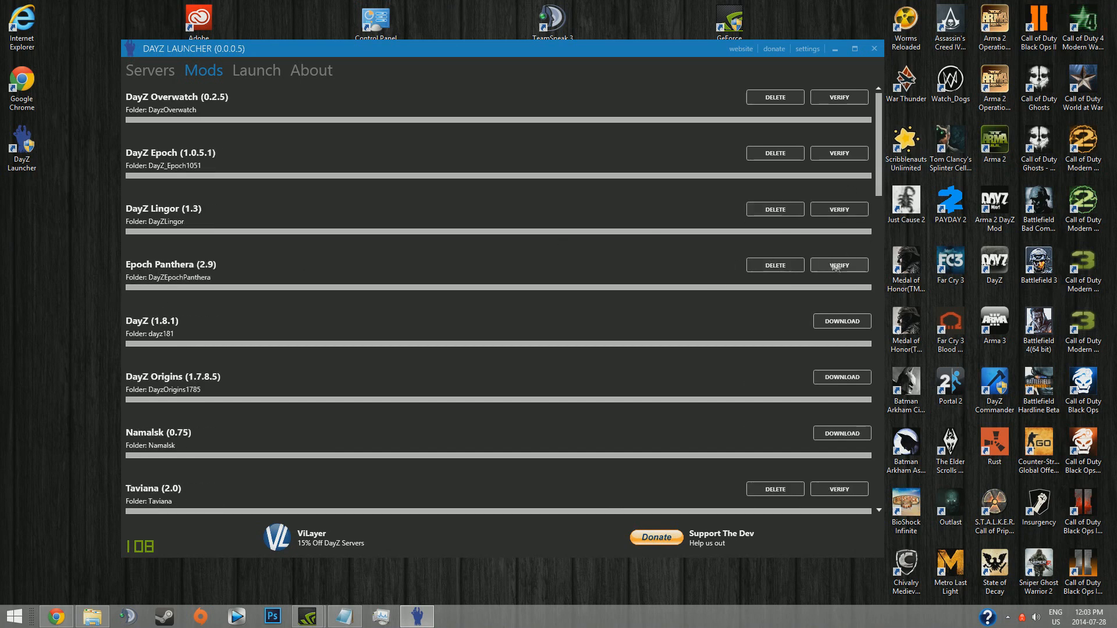
mouse_move(841, 321)
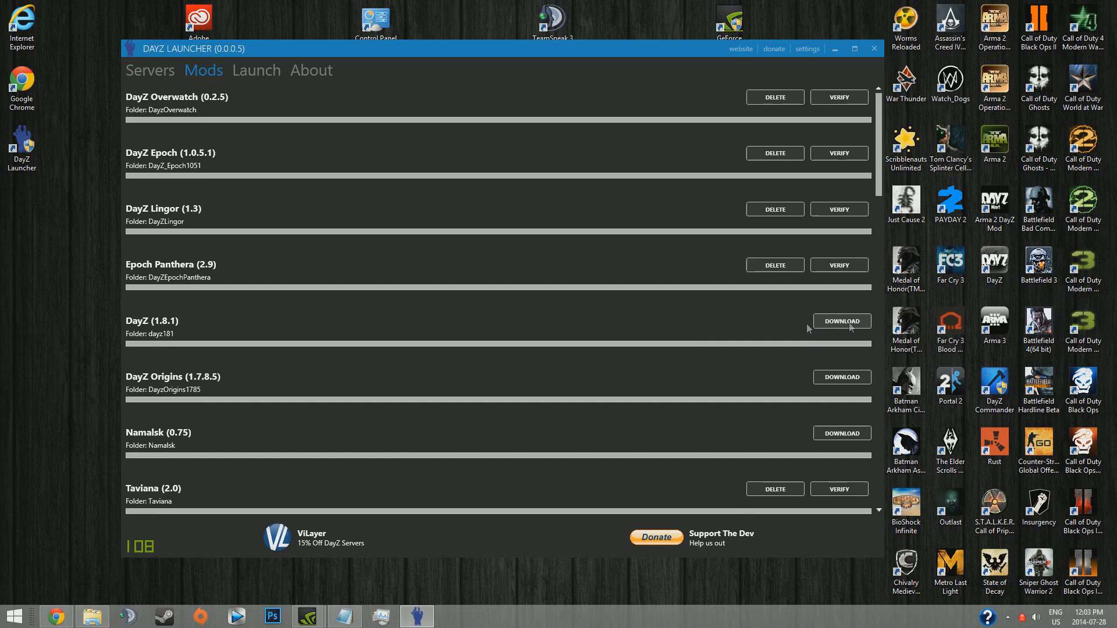
scroll(down, 3)
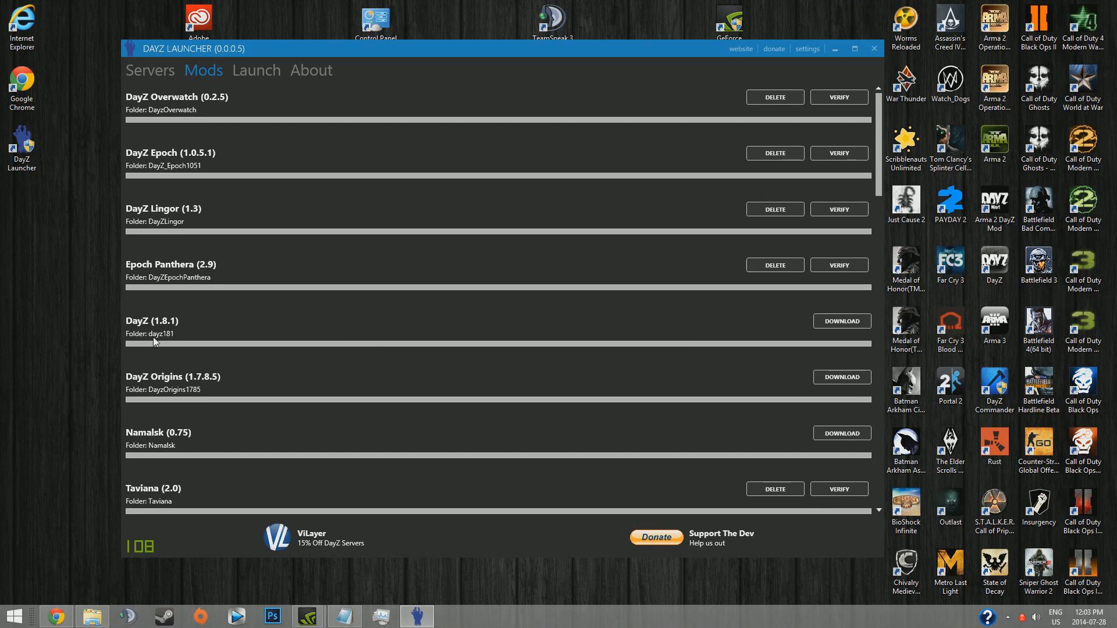
mouse_move(157, 330)
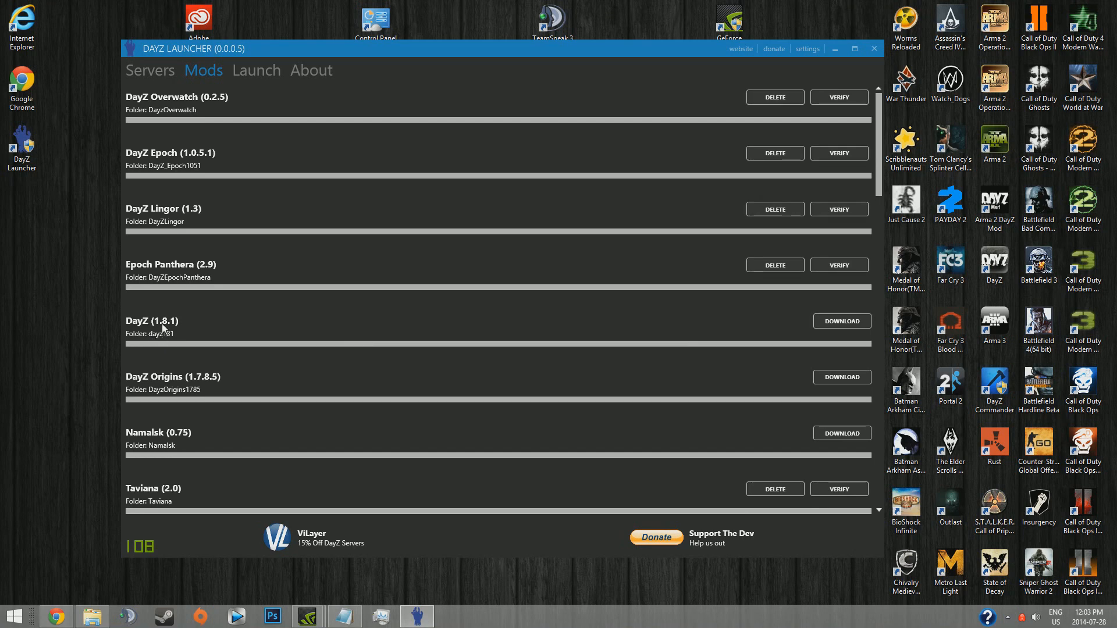
mouse_move(762, 333)
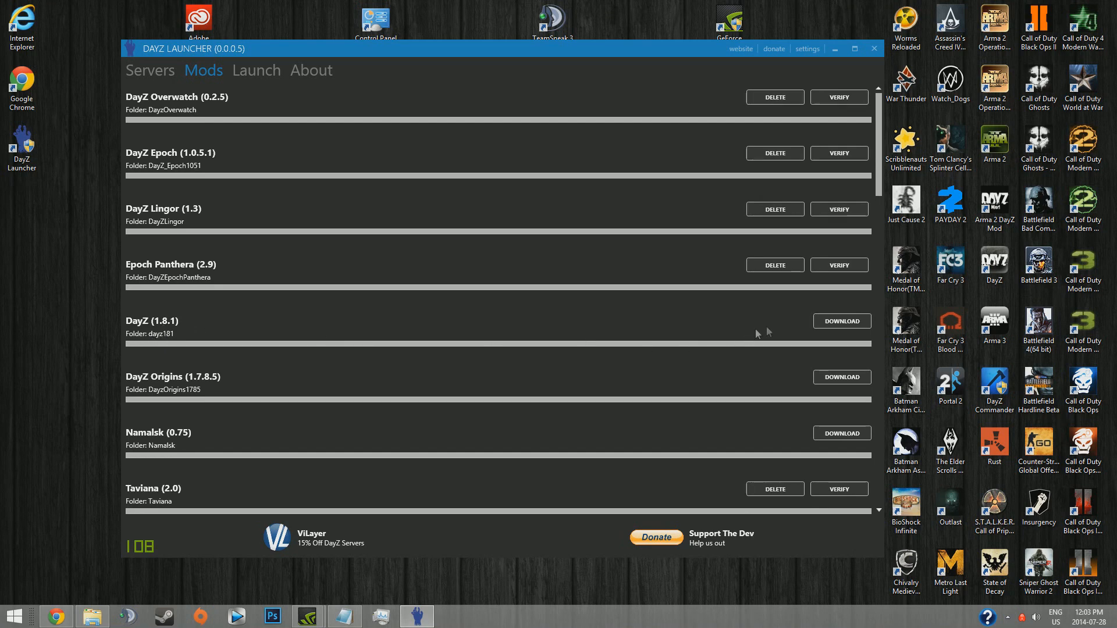
mouse_move(201, 333)
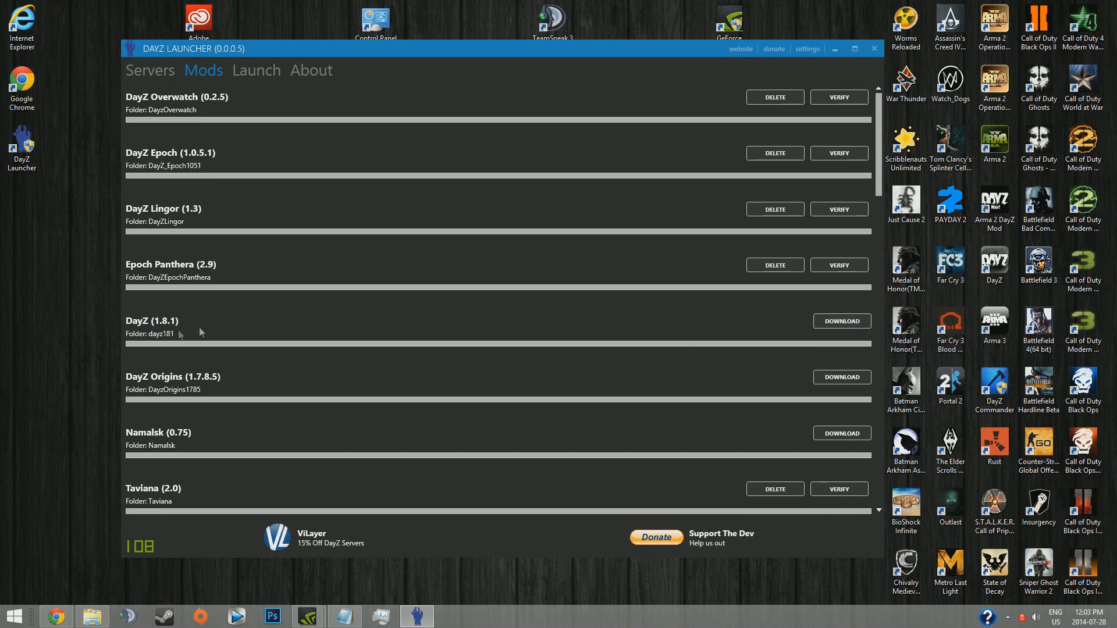
mouse_move(269, 322)
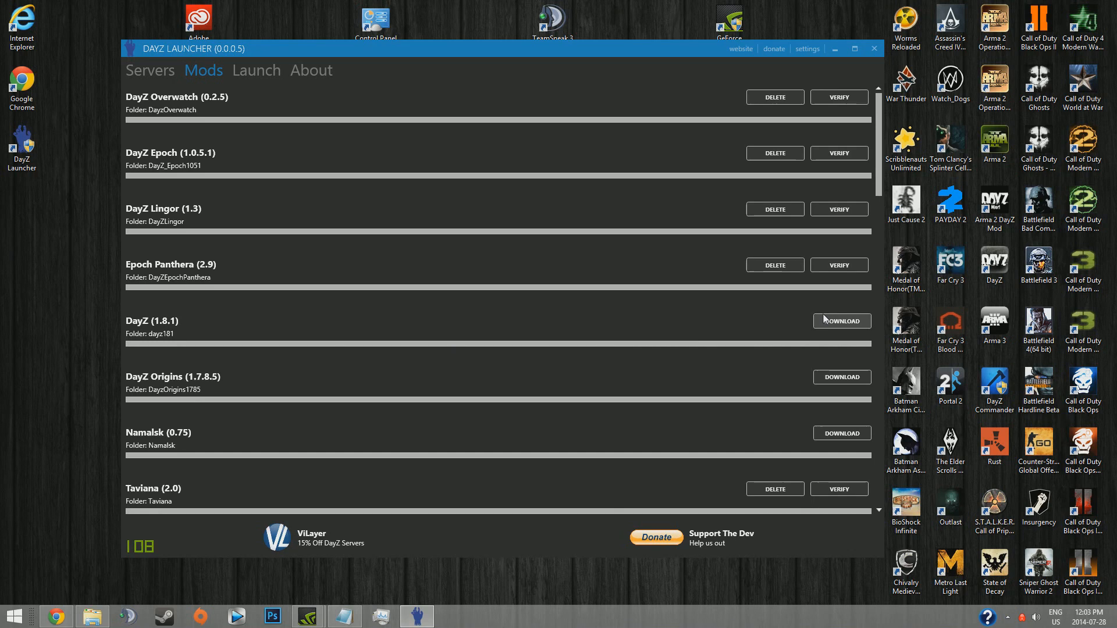
mouse_move(840, 329)
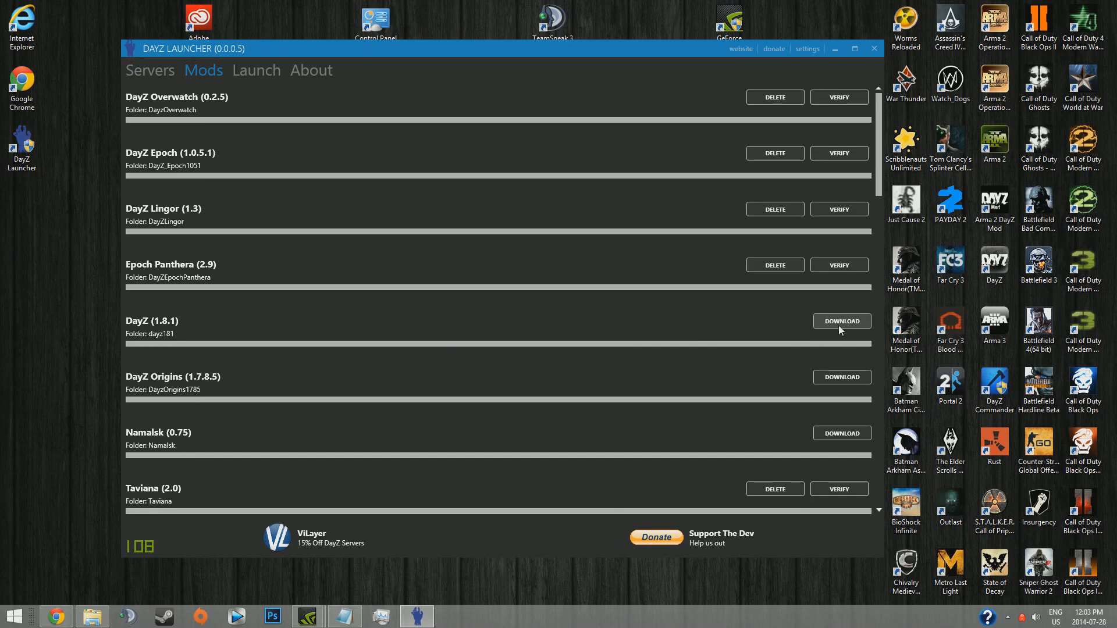
mouse_move(745, 338)
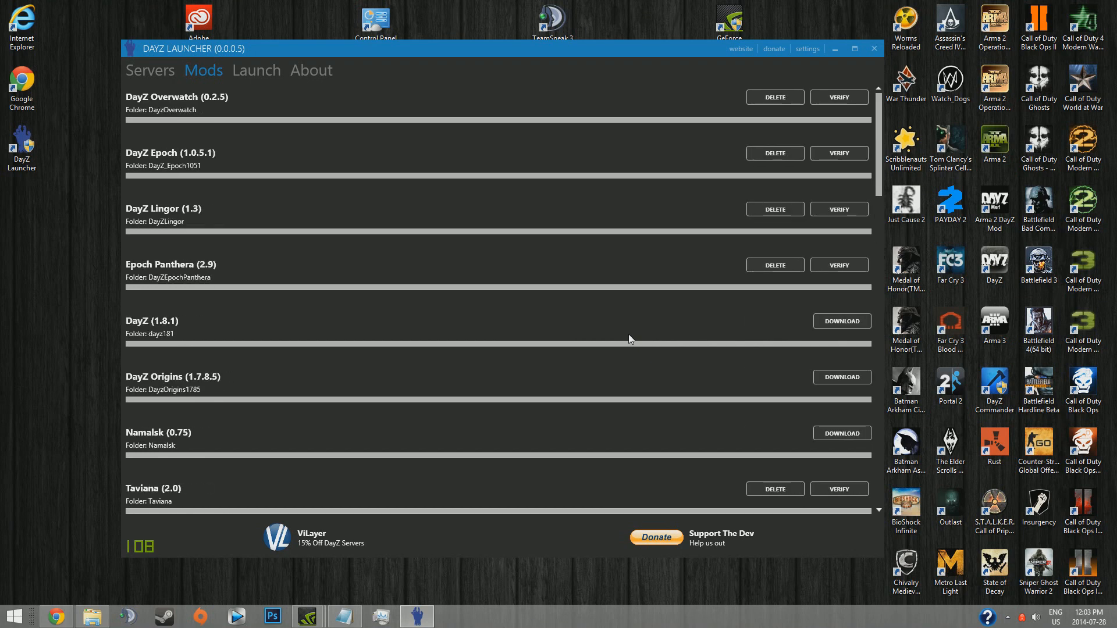
mouse_move(848, 233)
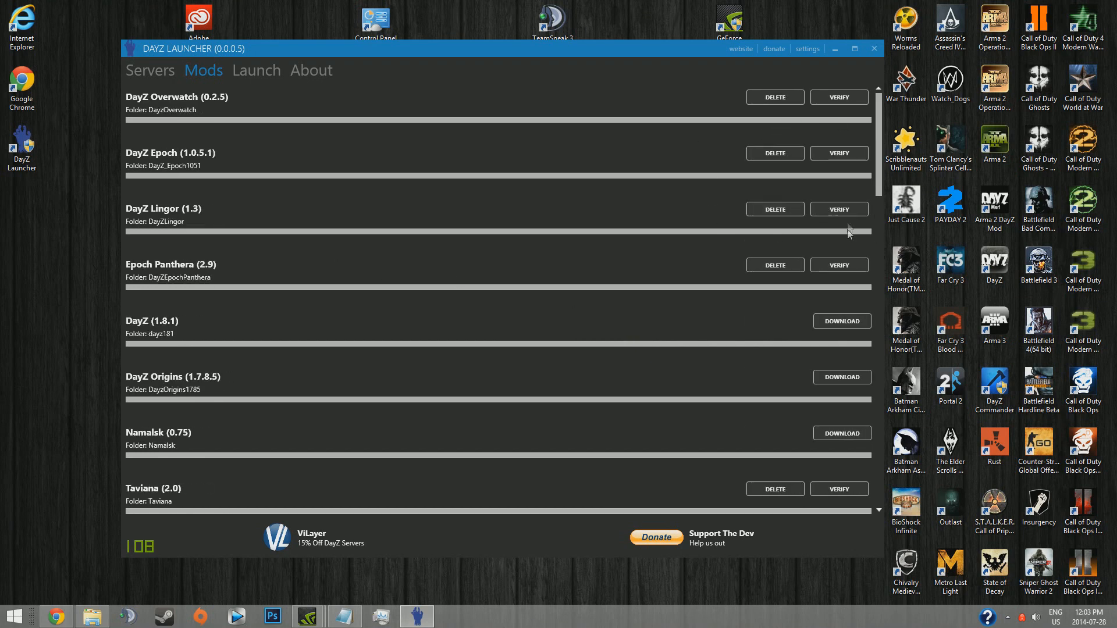
mouse_move(839, 208)
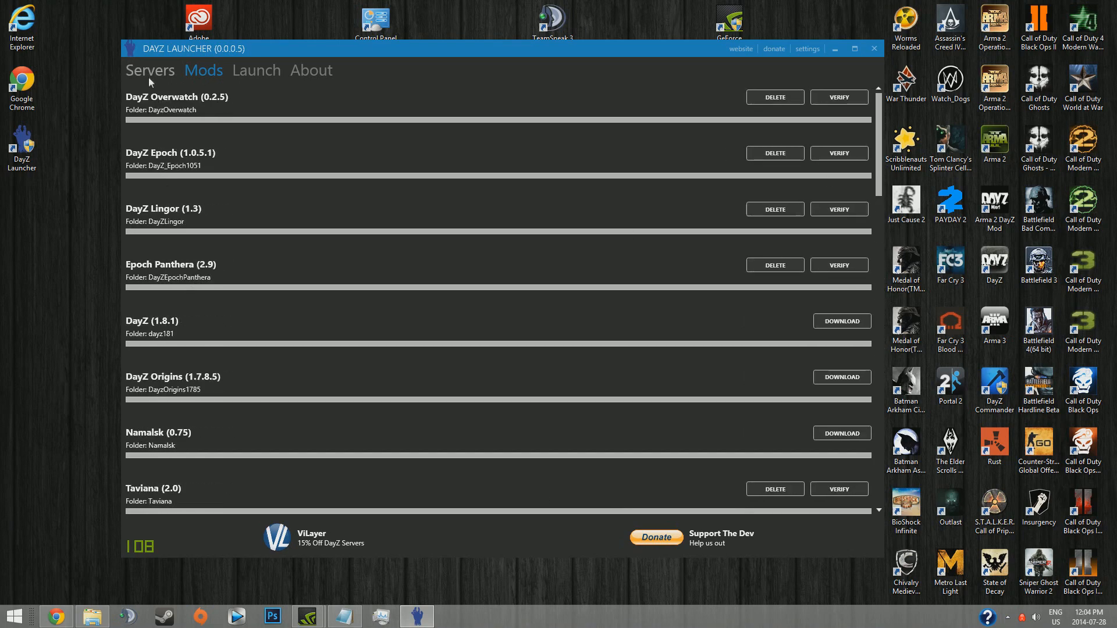
Filter the server list to DayZ Overwatch (0.2.5) and scroll the first page of results
click(151, 70)
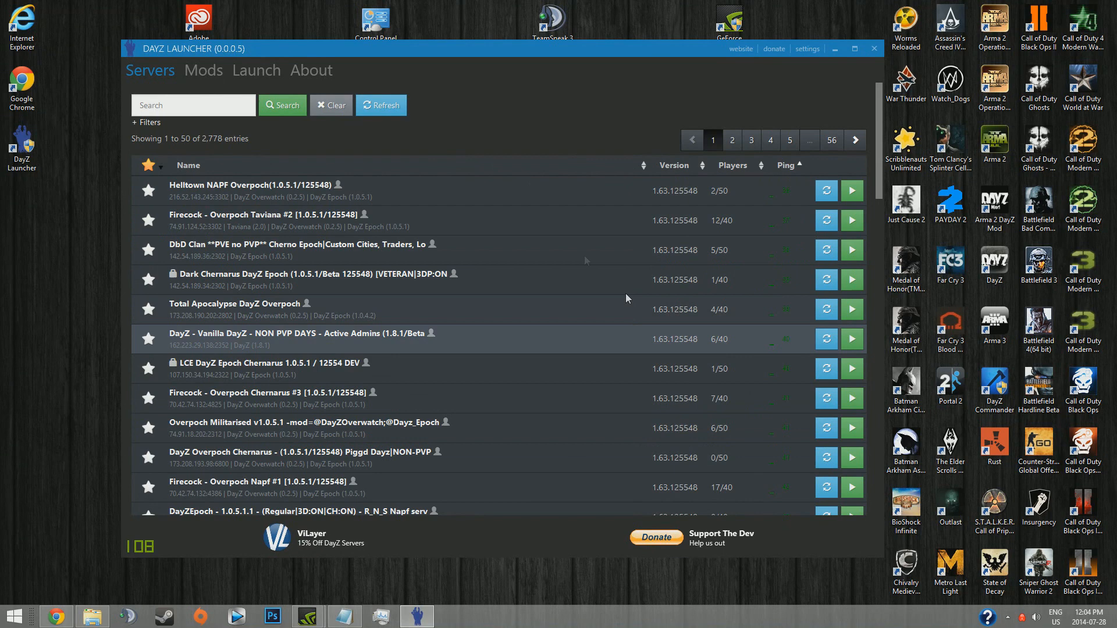
click(146, 123)
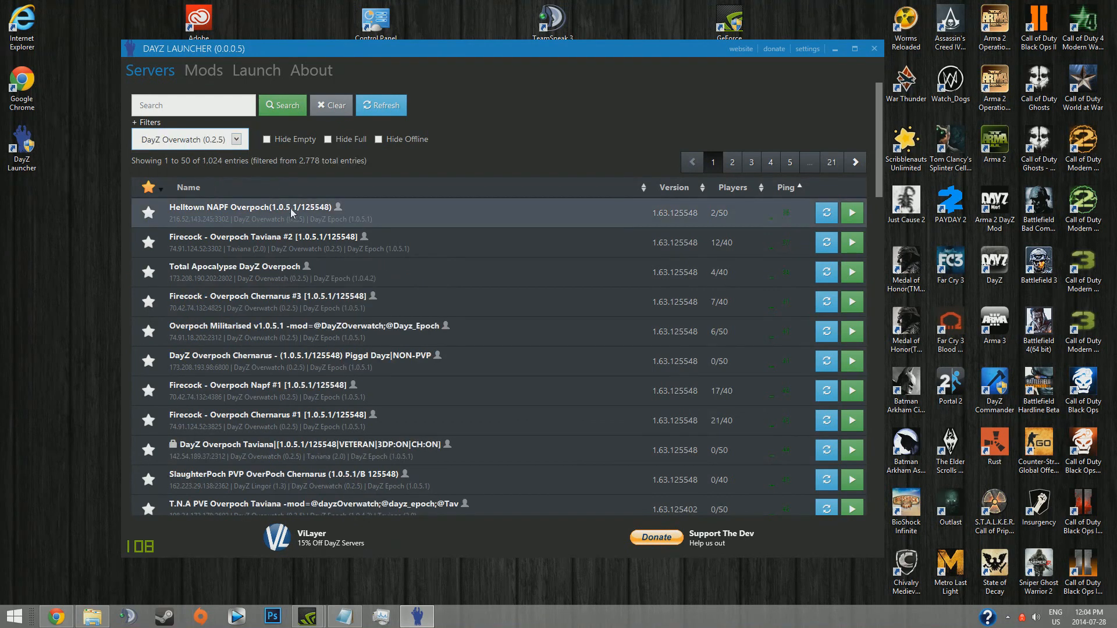
mouse_move(238, 147)
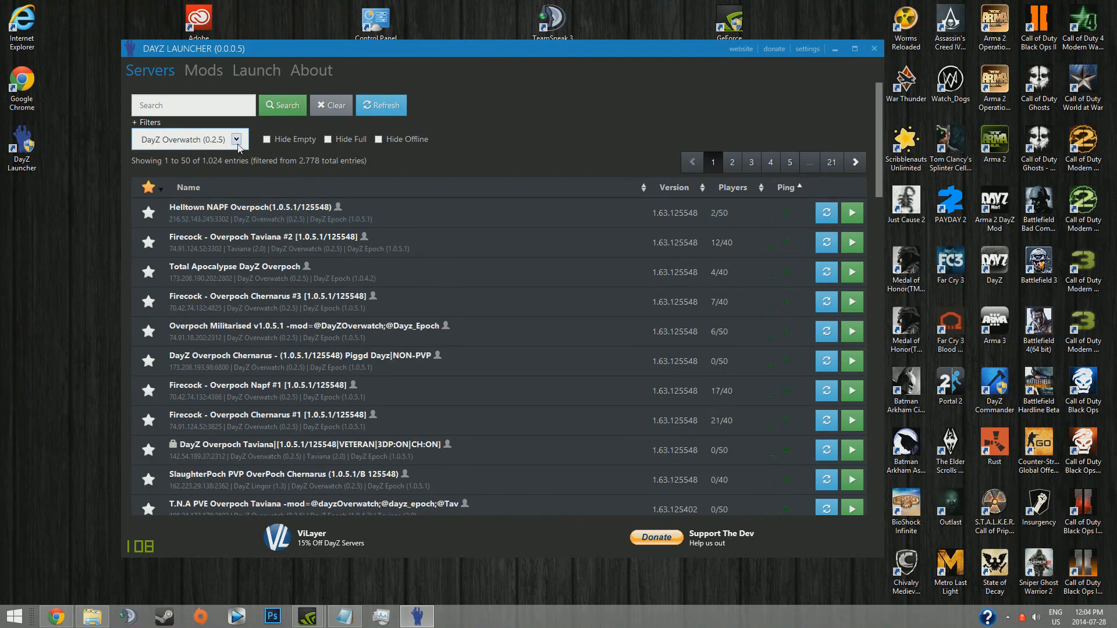
click(186, 138)
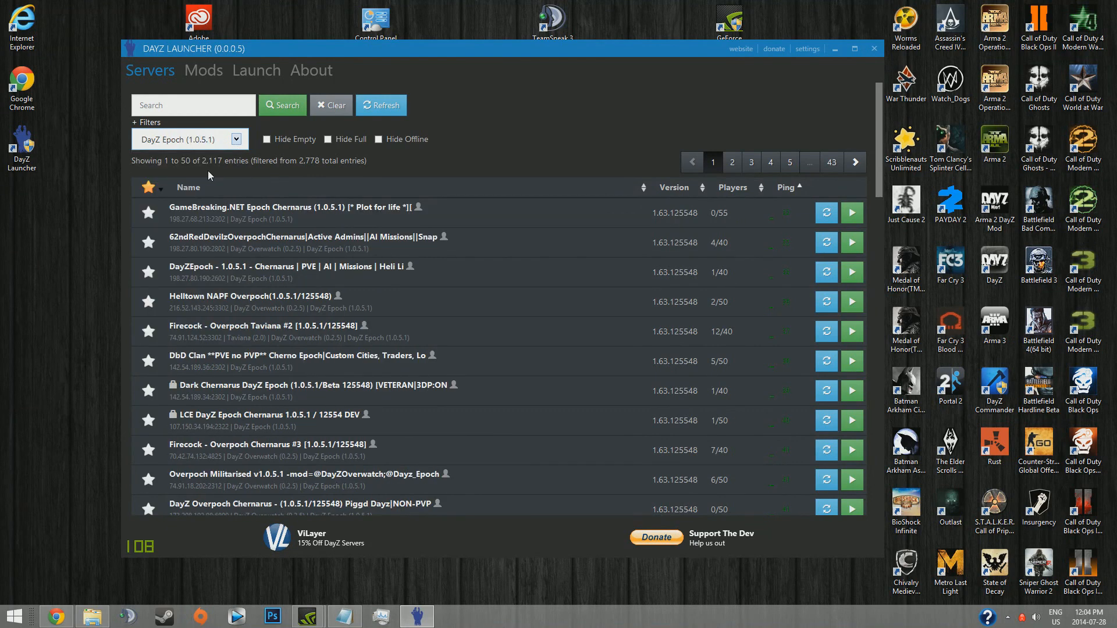
click(189, 139)
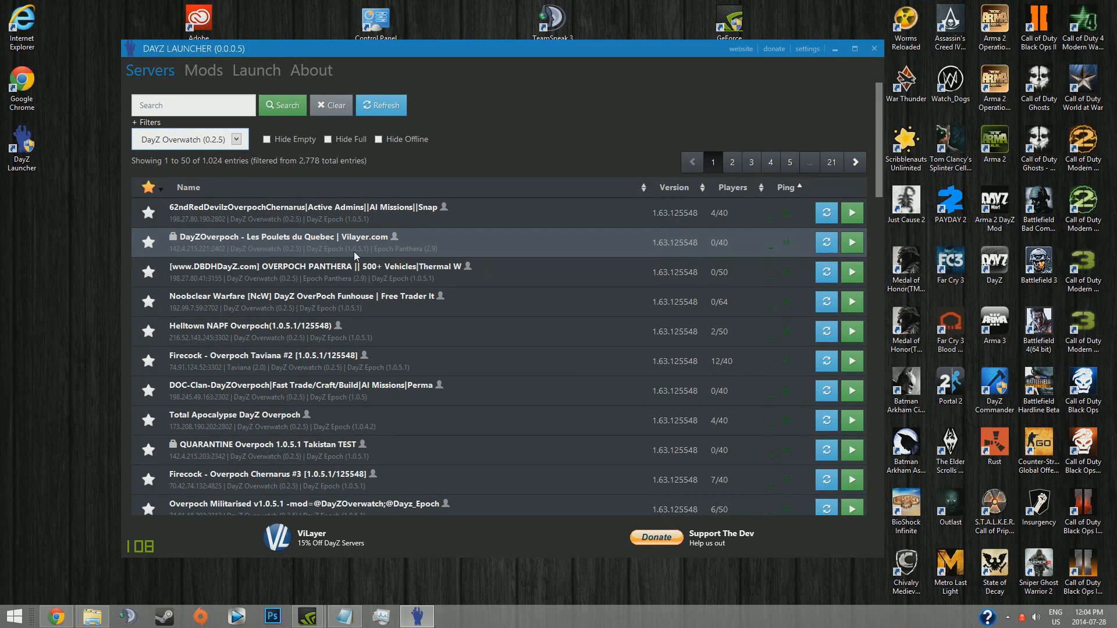
mouse_move(405, 255)
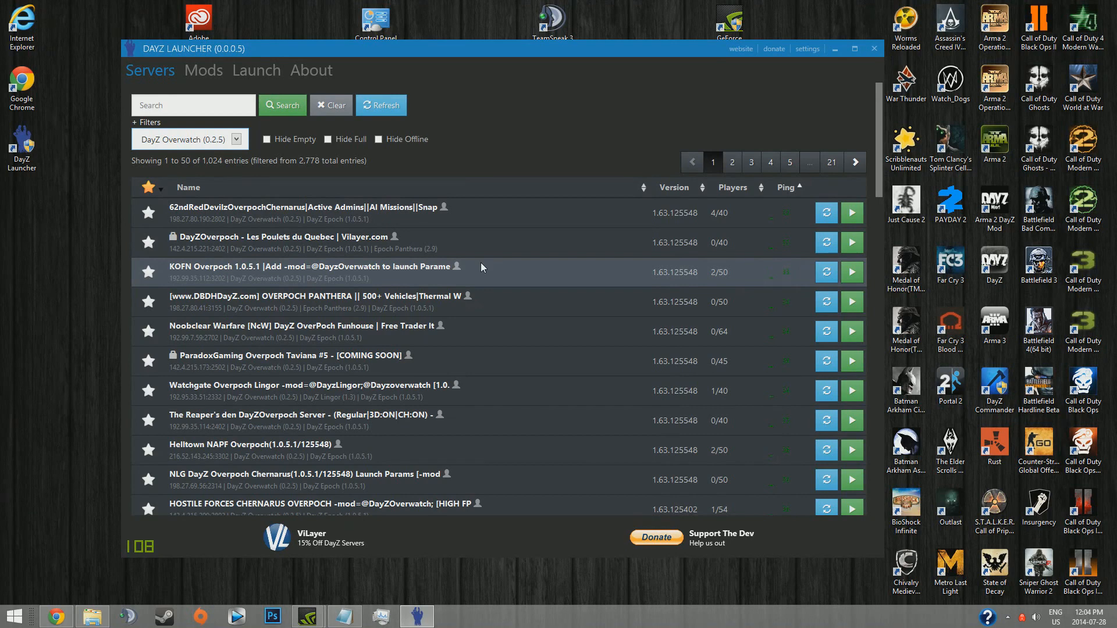
mouse_move(475, 192)
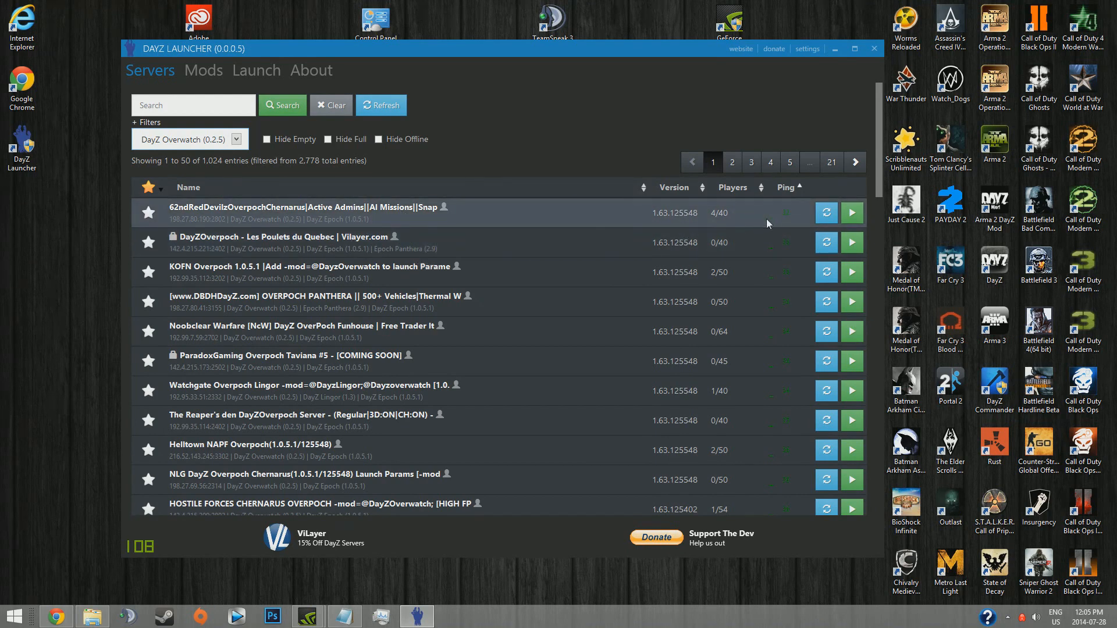
mouse_move(721, 224)
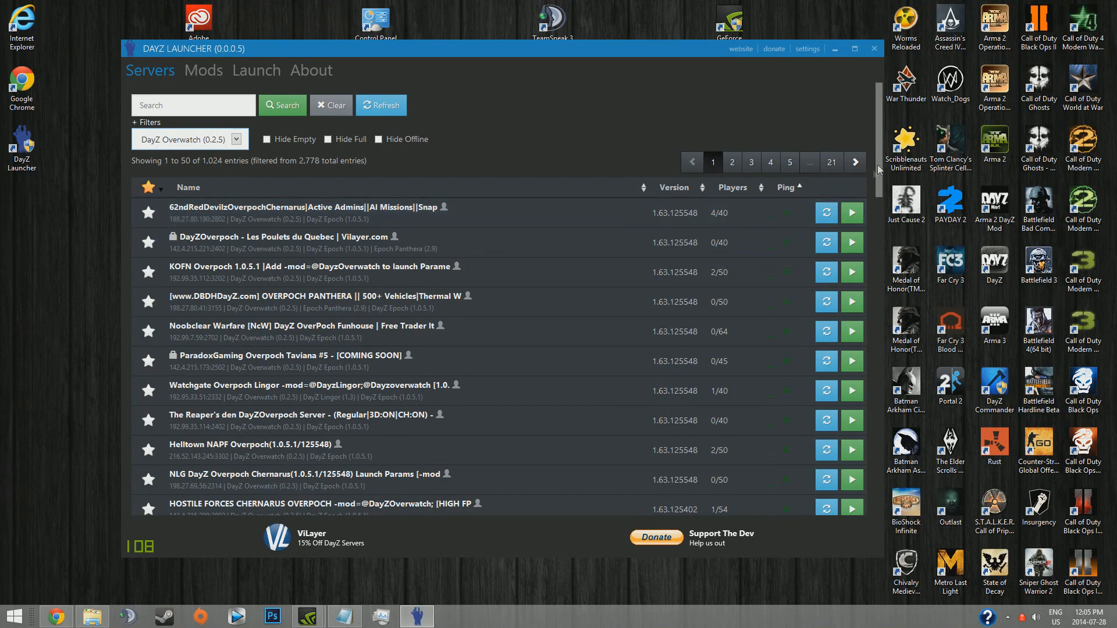
scroll(down, 3)
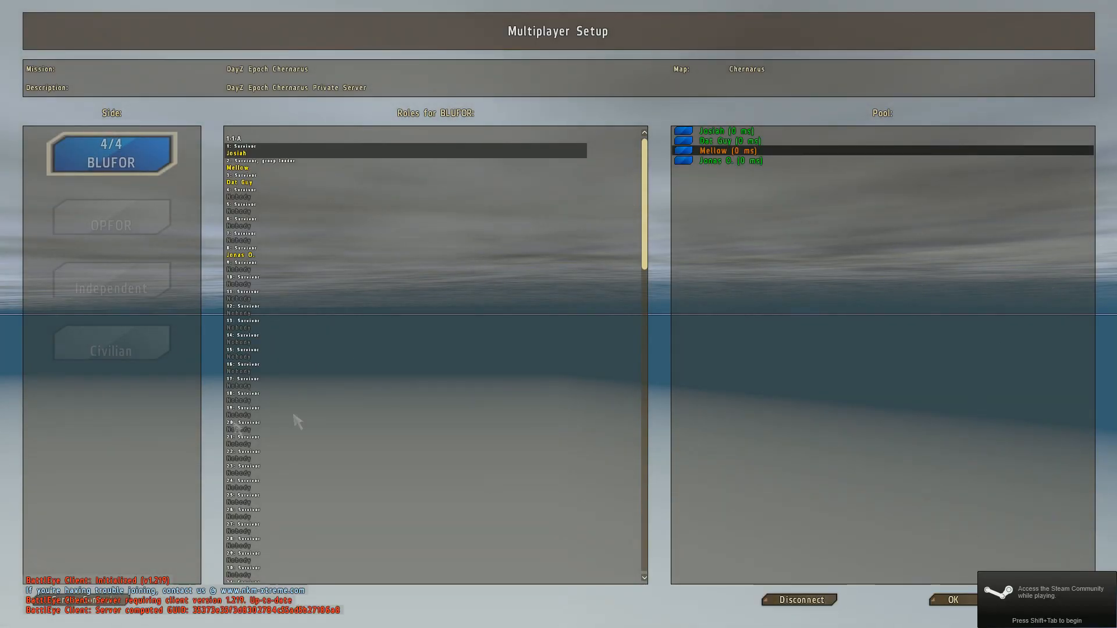
mouse_move(712, 567)
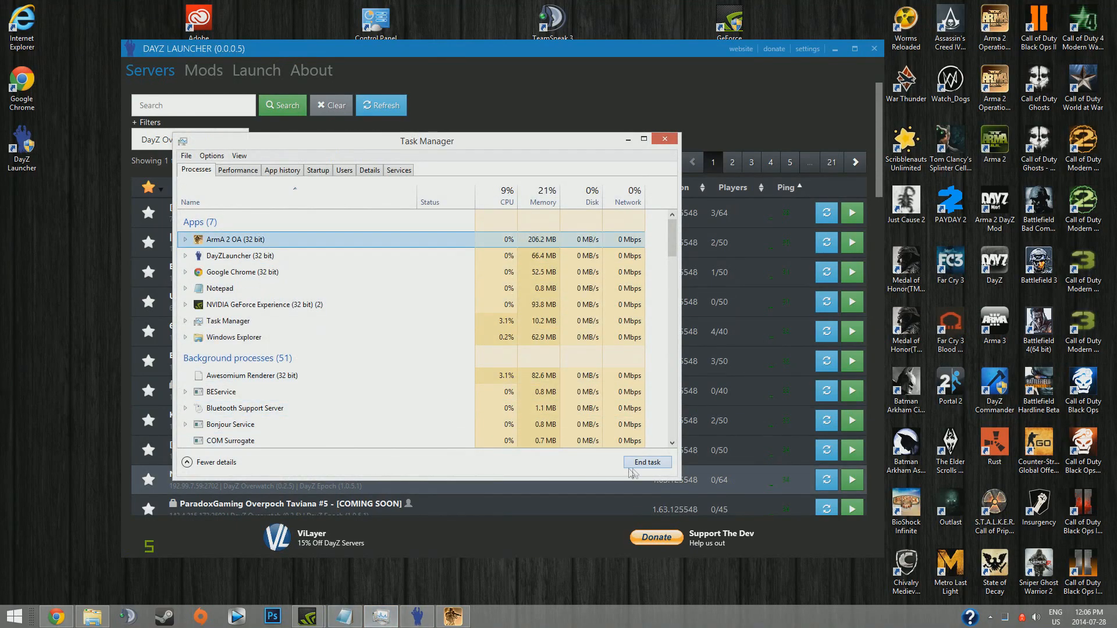
Star the first NKM Overpoch server as a favourite and re-sort by Players, then another column
click(662, 139)
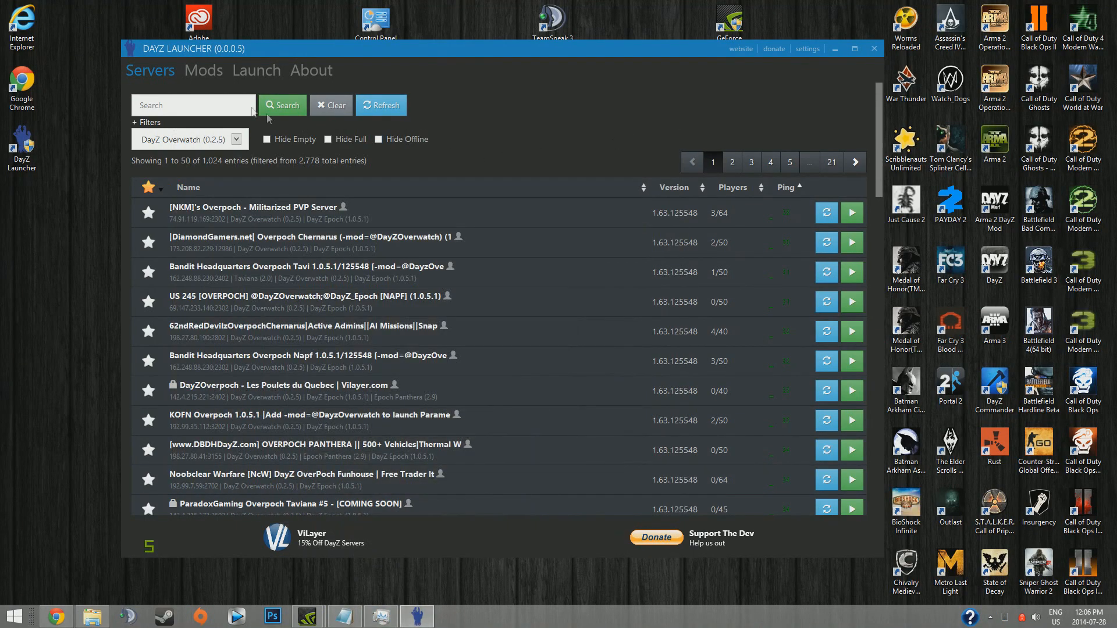
mouse_move(250, 75)
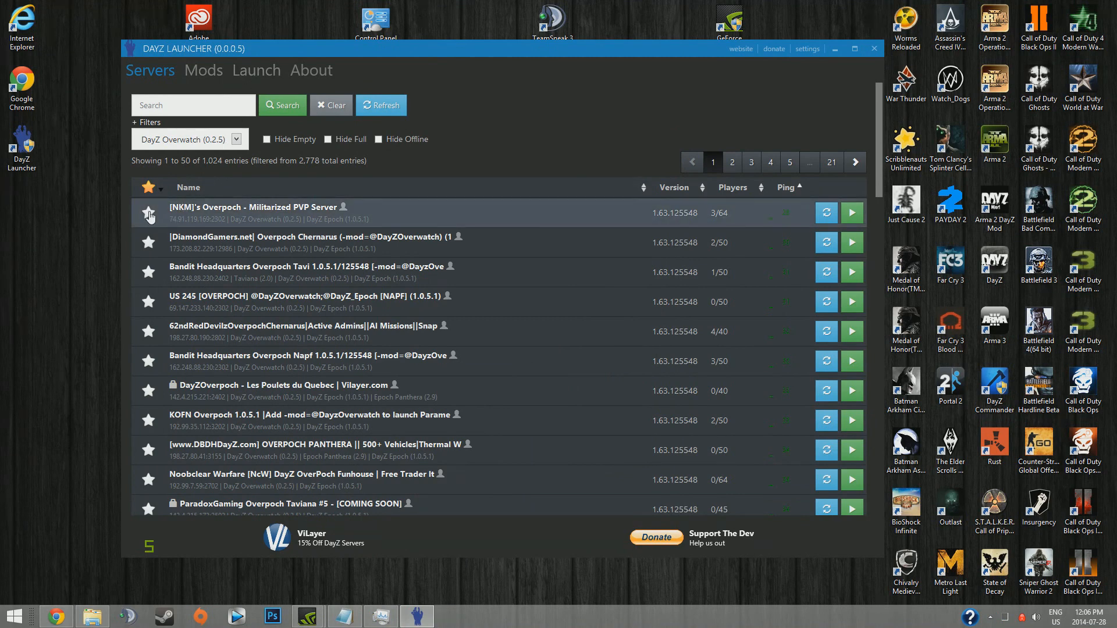
click(148, 212)
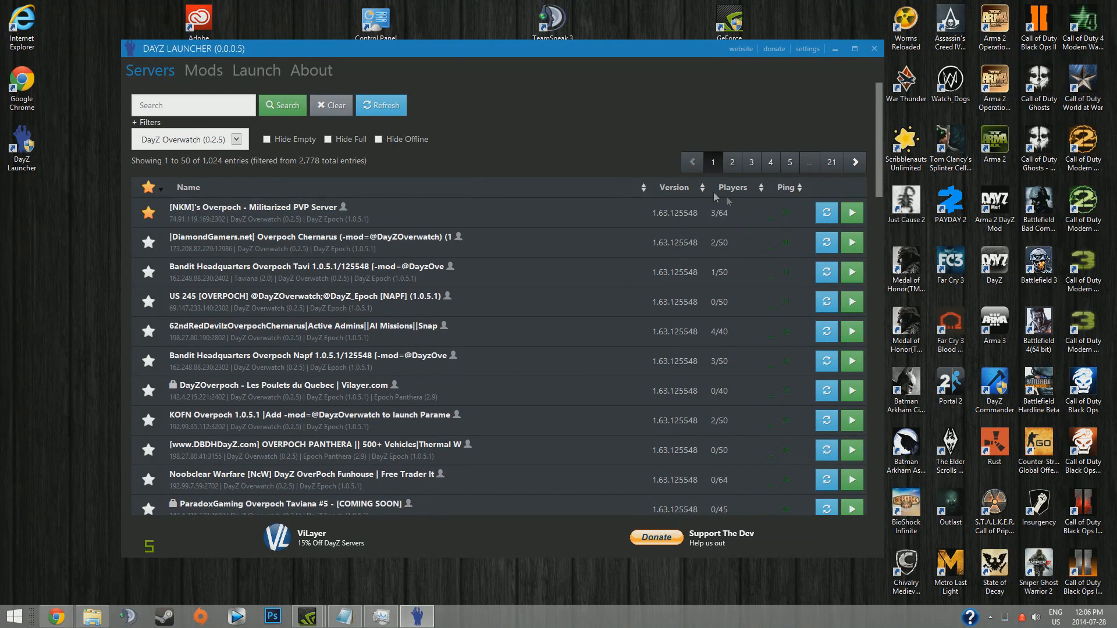
click(732, 188)
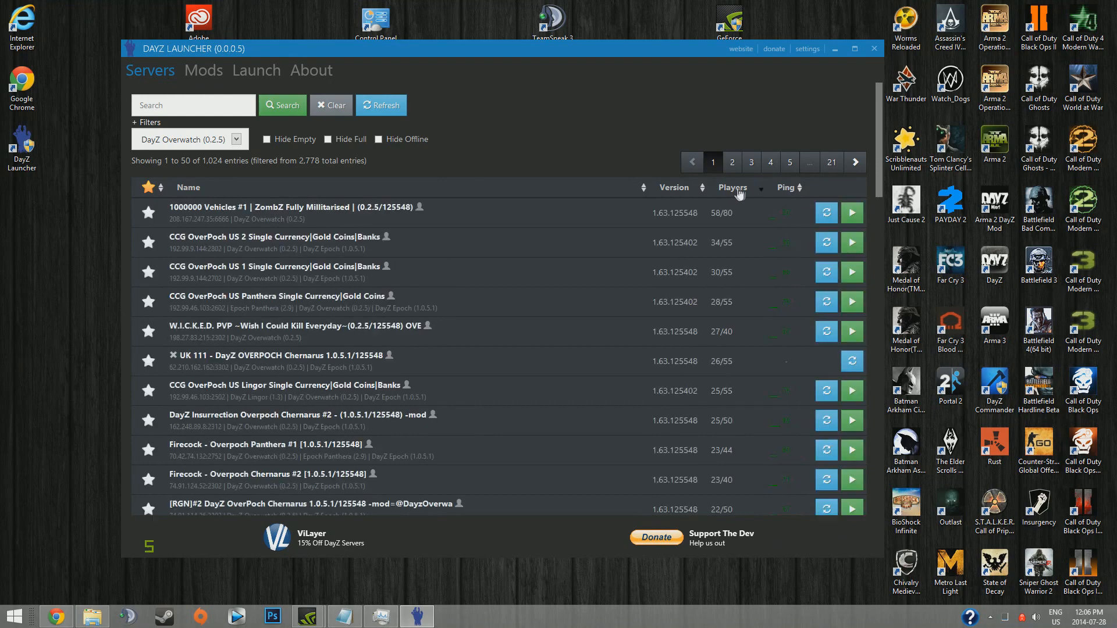
click(786, 187)
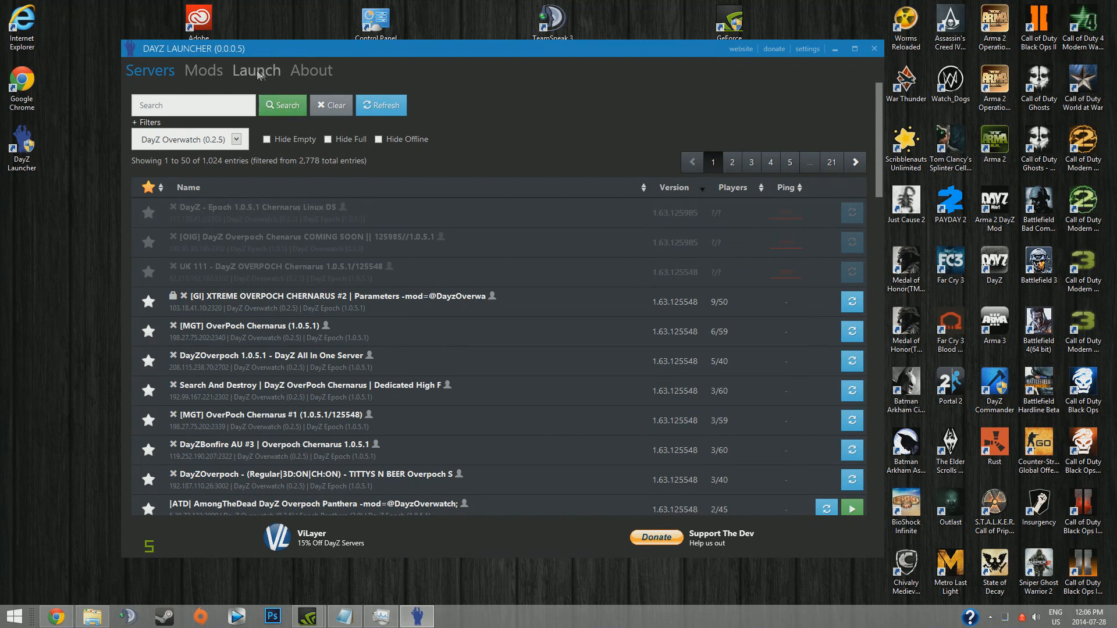
mouse_move(271, 77)
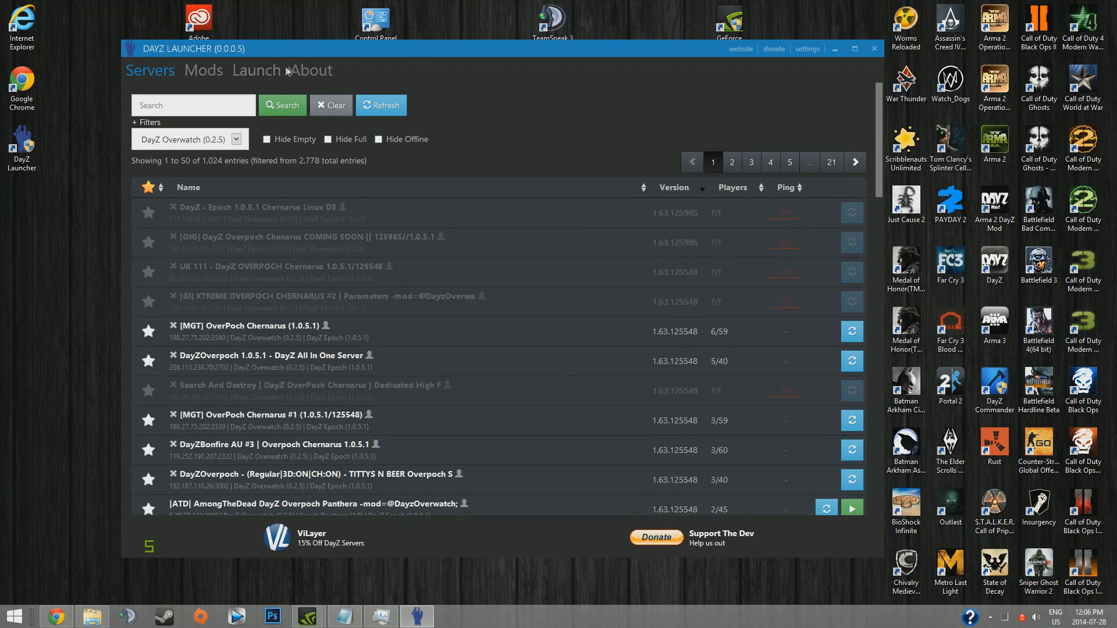
Review installed mods, then quick-launch the OverPoch mod combination into the game
click(202, 70)
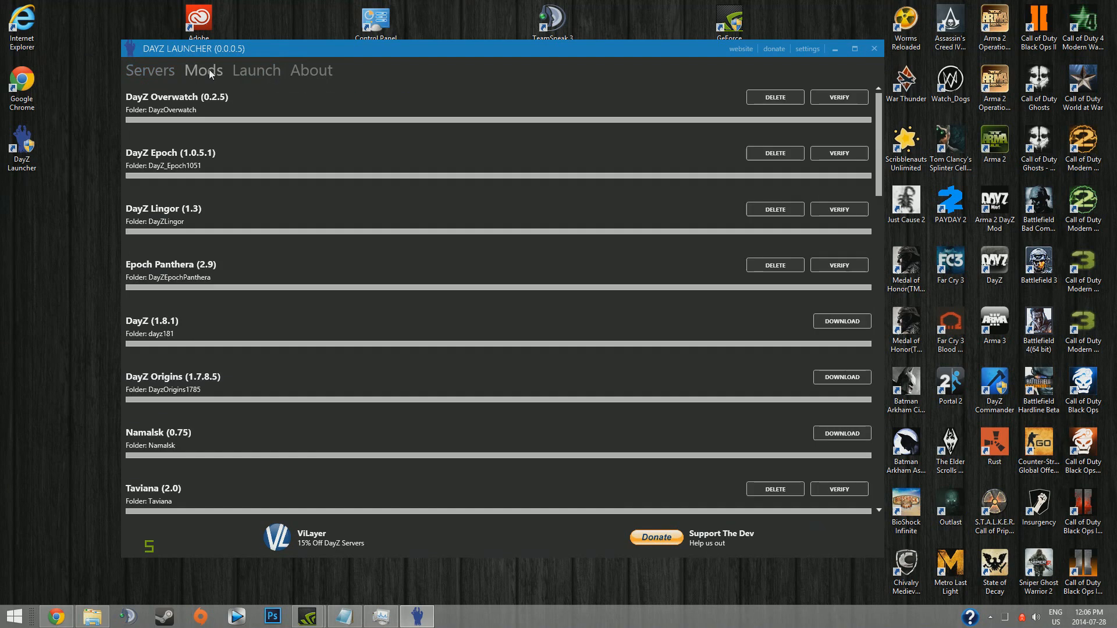
click(256, 70)
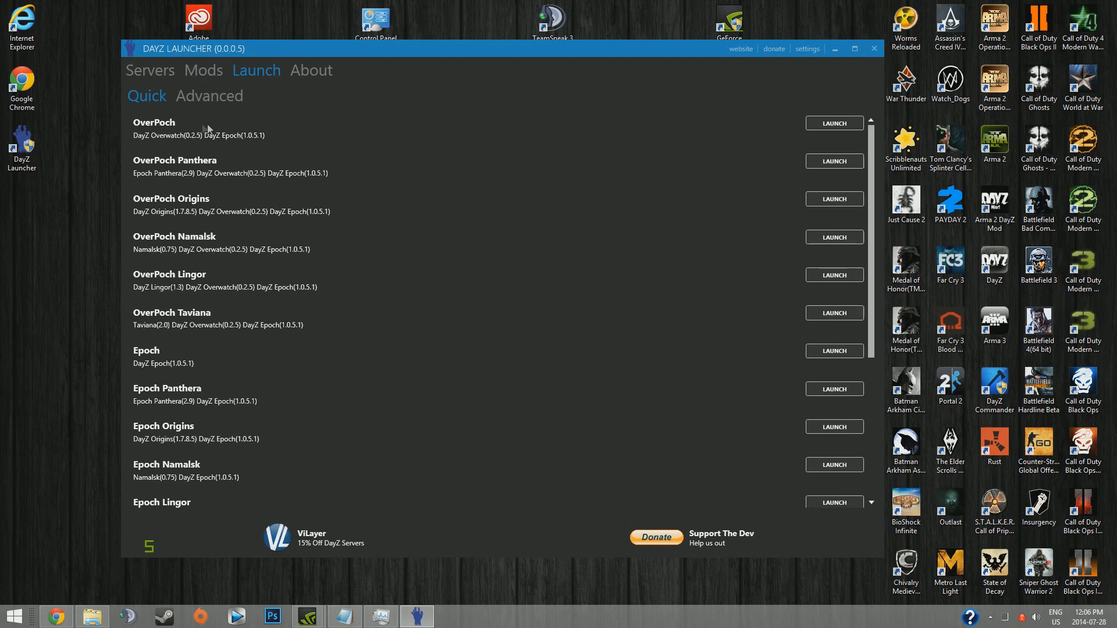
click(833, 122)
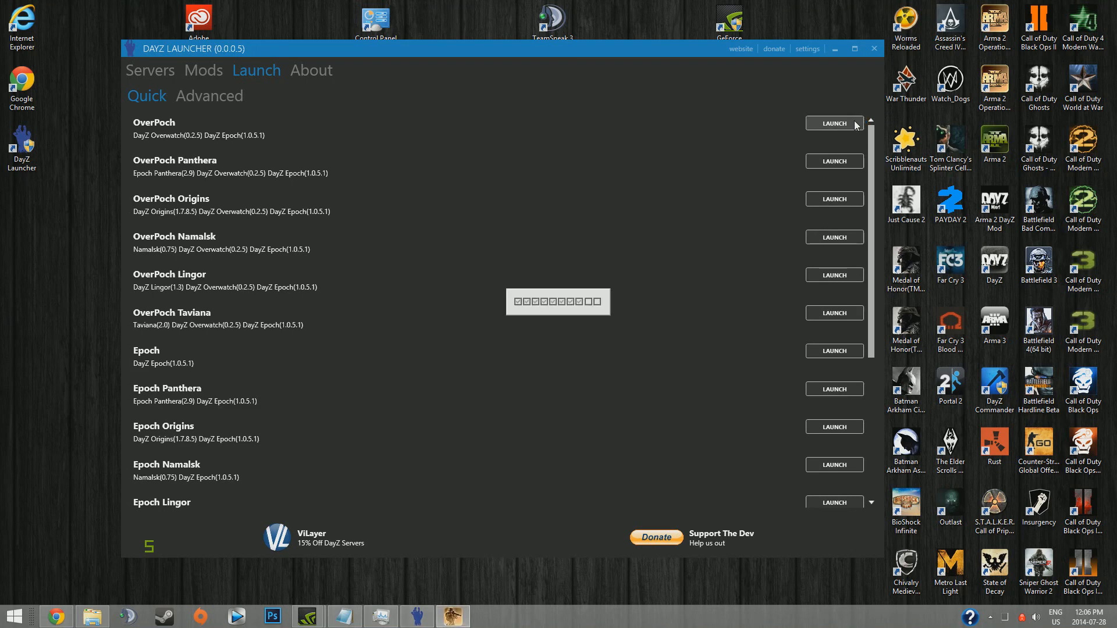
mouse_move(218, 189)
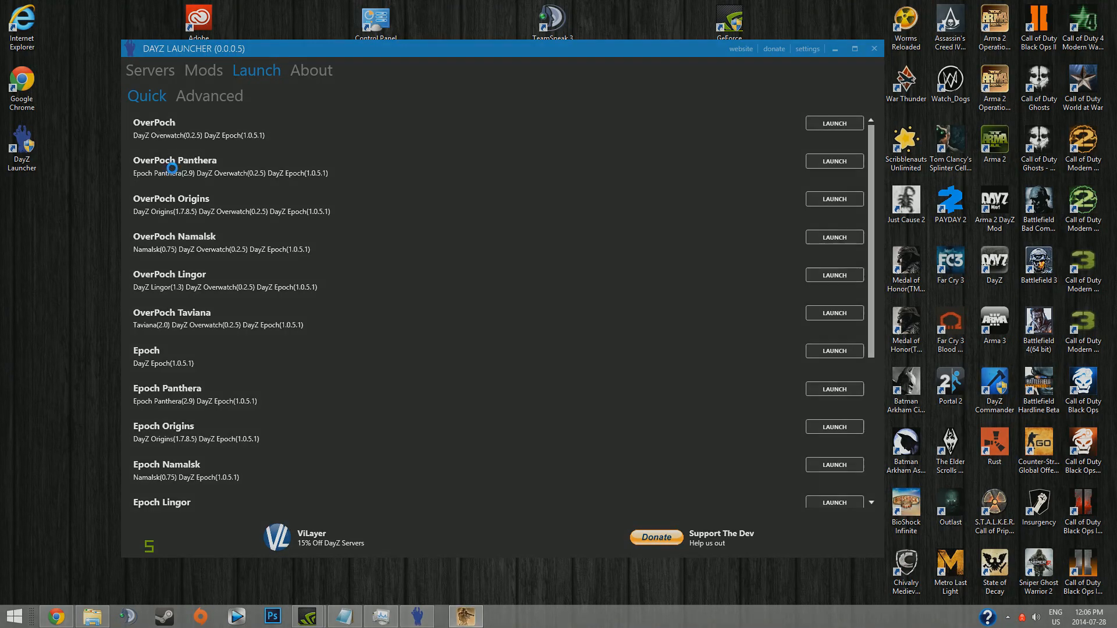
click(835, 161)
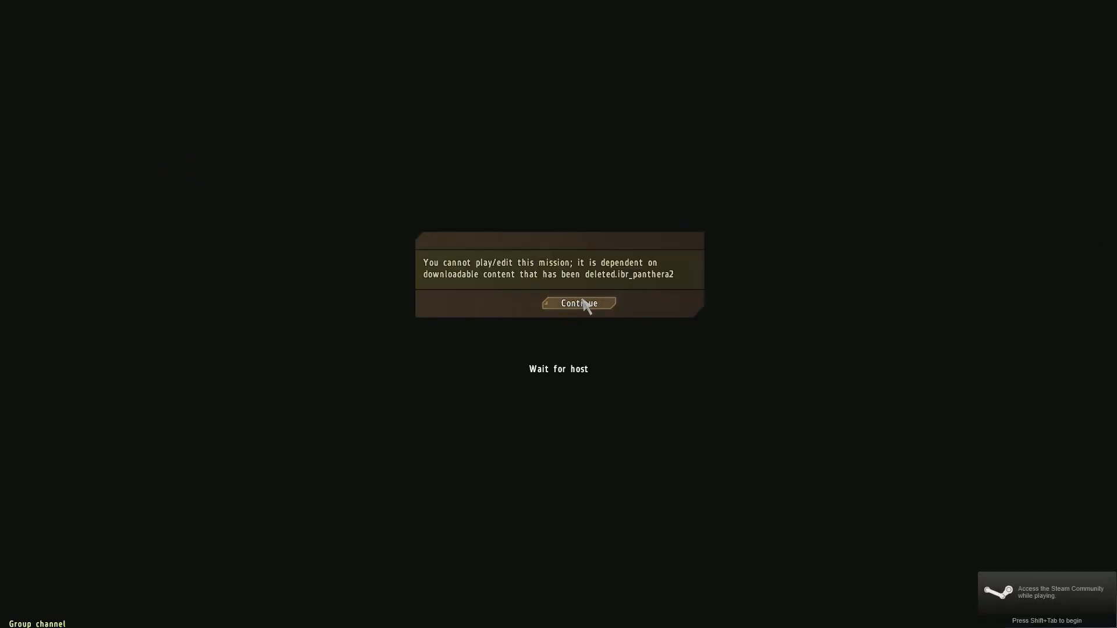
Continue past the missing ibr_panthera2 content error to the DayZ Epoch main menu
click(578, 302)
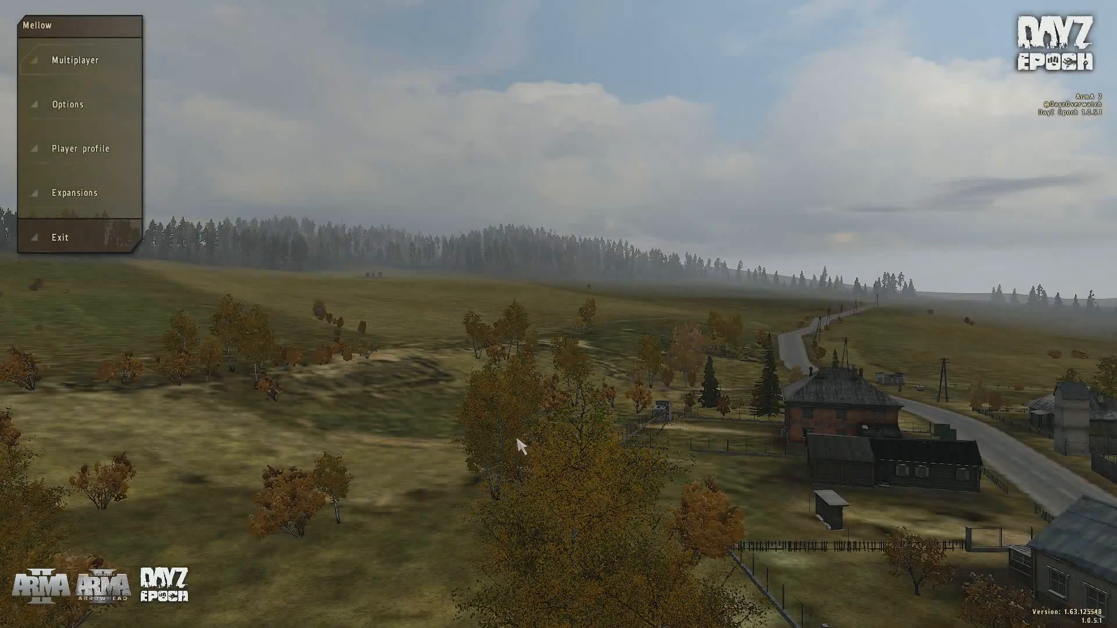
mouse_move(604, 525)
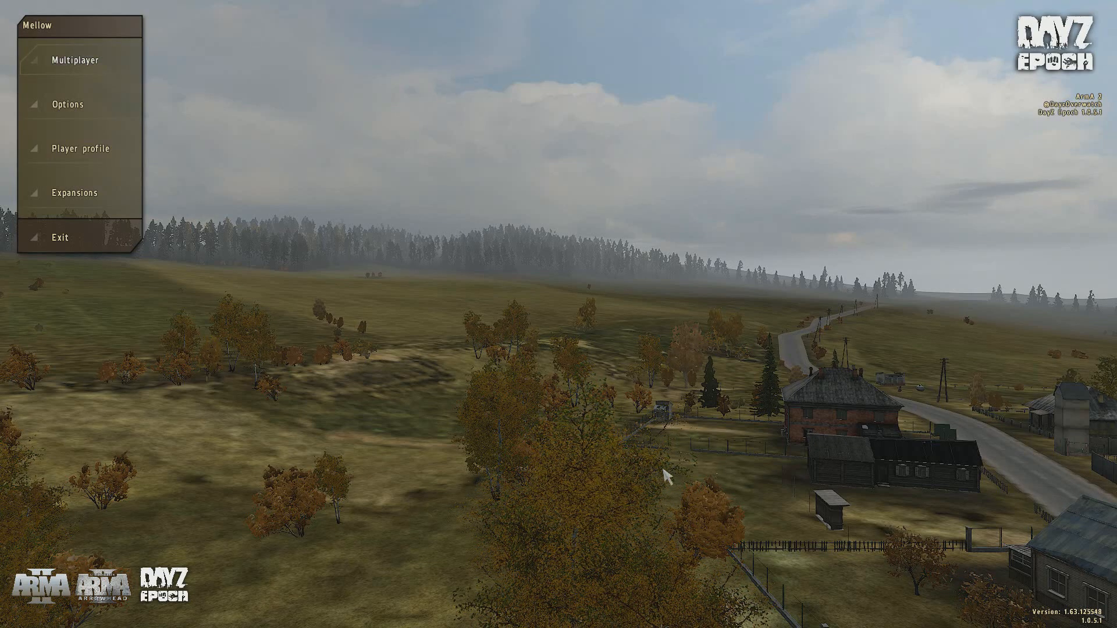
mouse_move(98, 93)
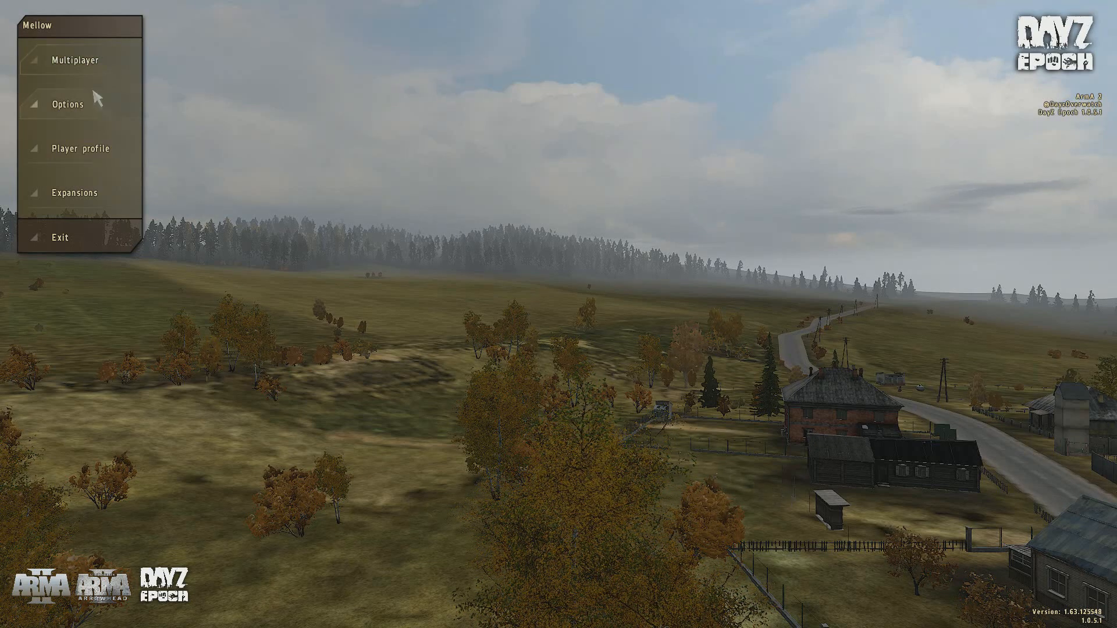
Browse internet servers in Multiplayer and bring up the server filter settings
click(74, 59)
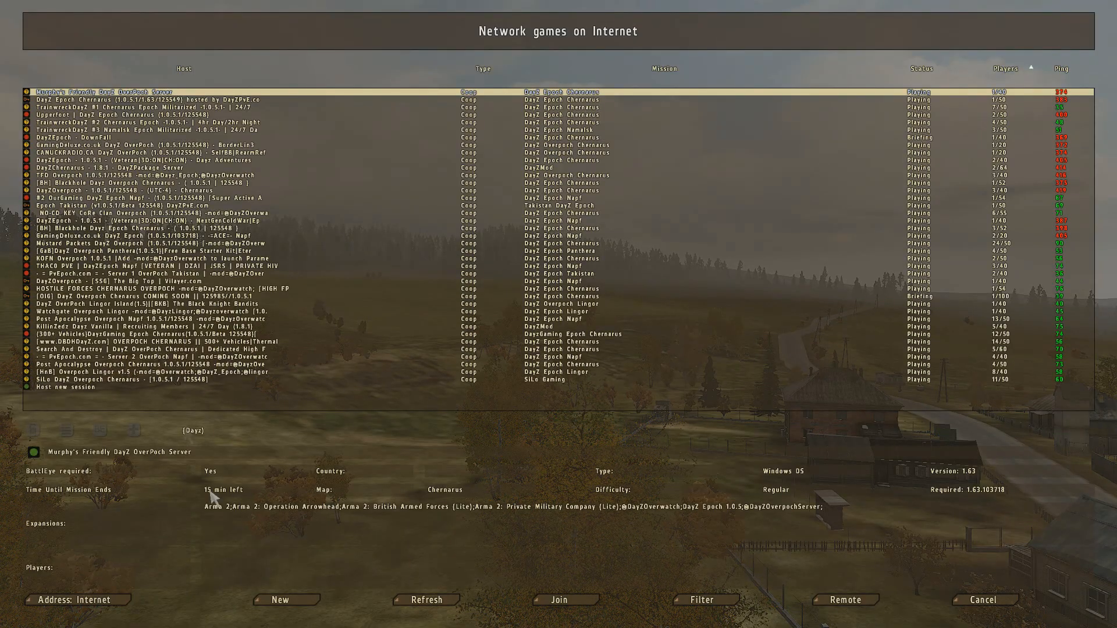
click(75, 600)
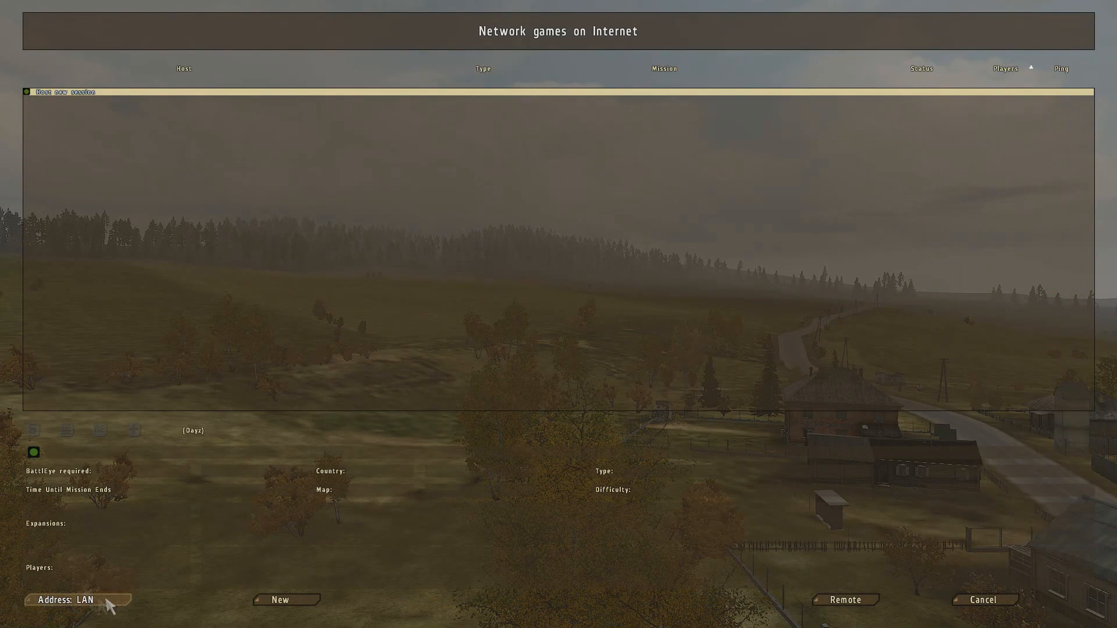
click(65, 600)
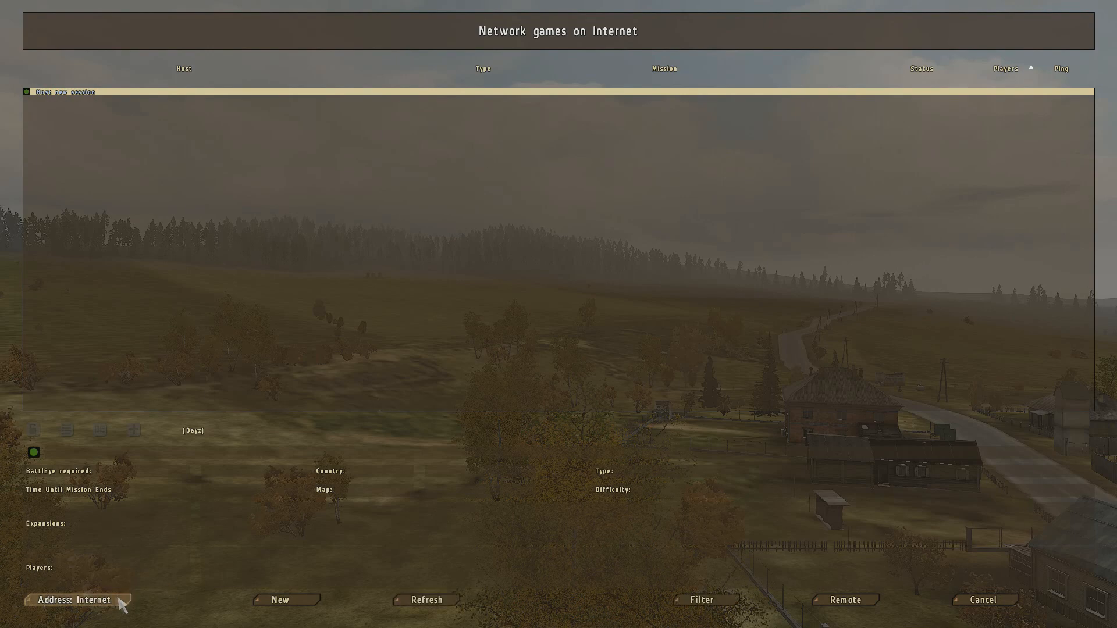
click(700, 599)
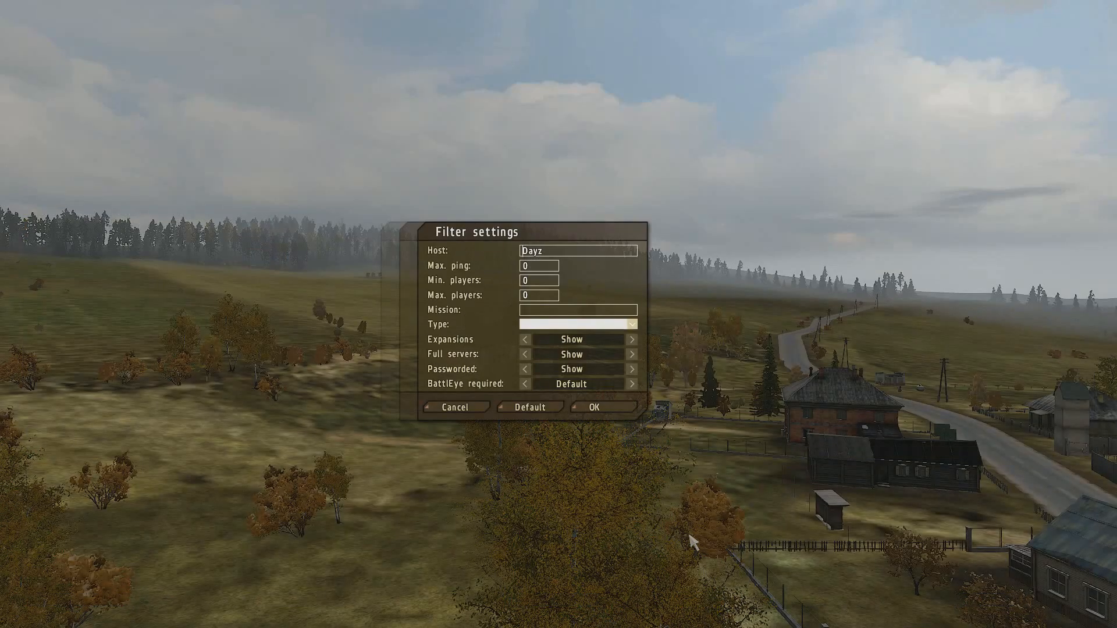
mouse_move(456, 408)
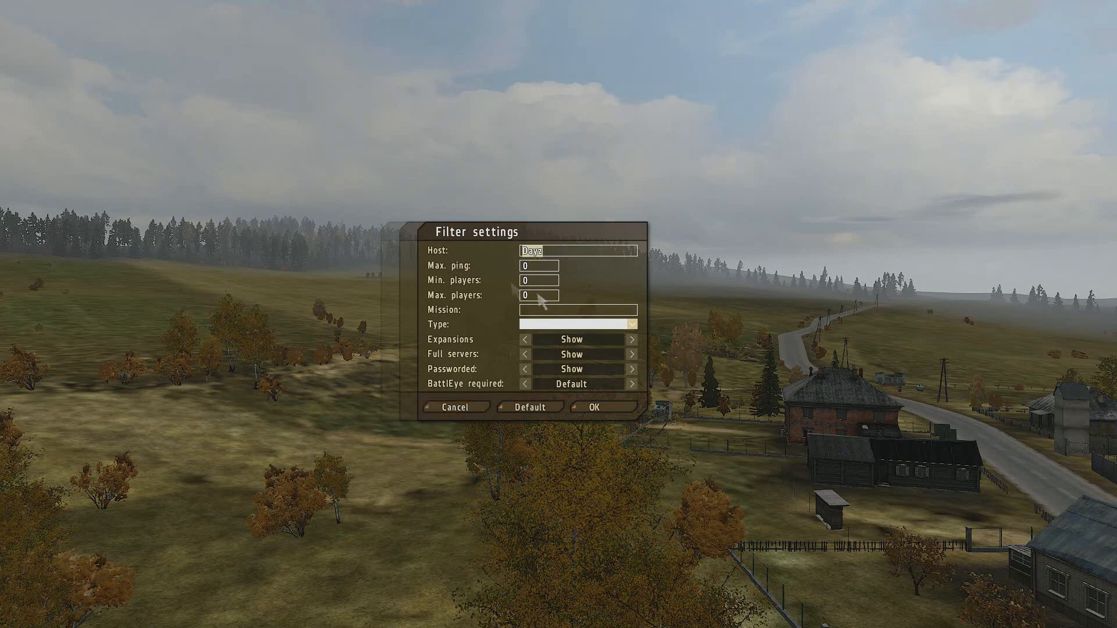
Look up the remote server 208.167.247.35 port 6666 directly, then cancel back to the main menu
click(595, 407)
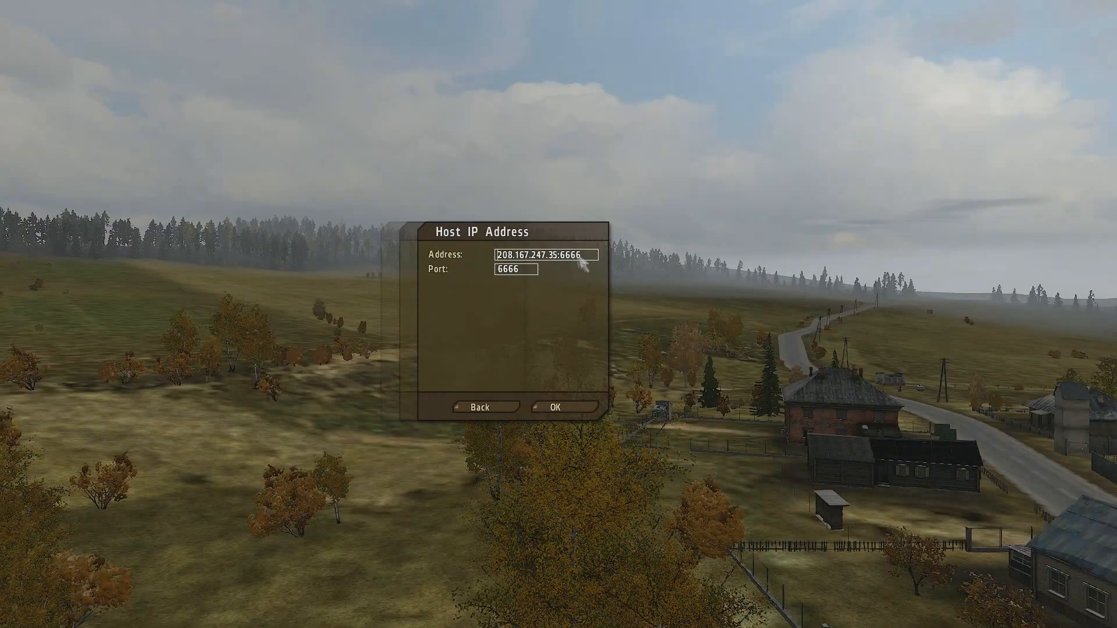
click(555, 408)
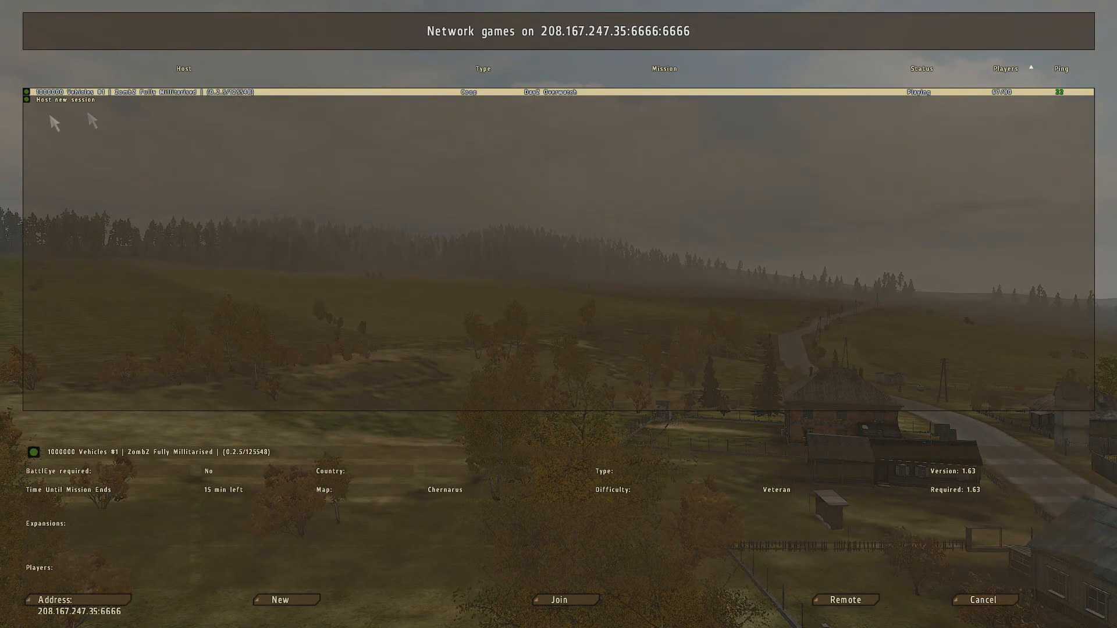
mouse_move(865, 600)
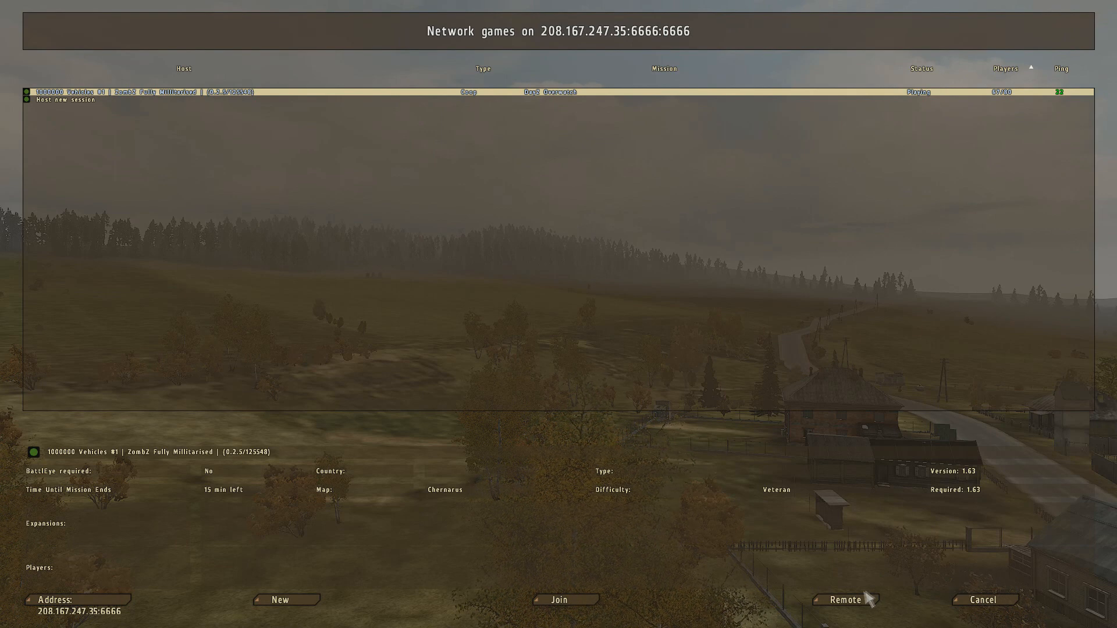
mouse_move(983, 597)
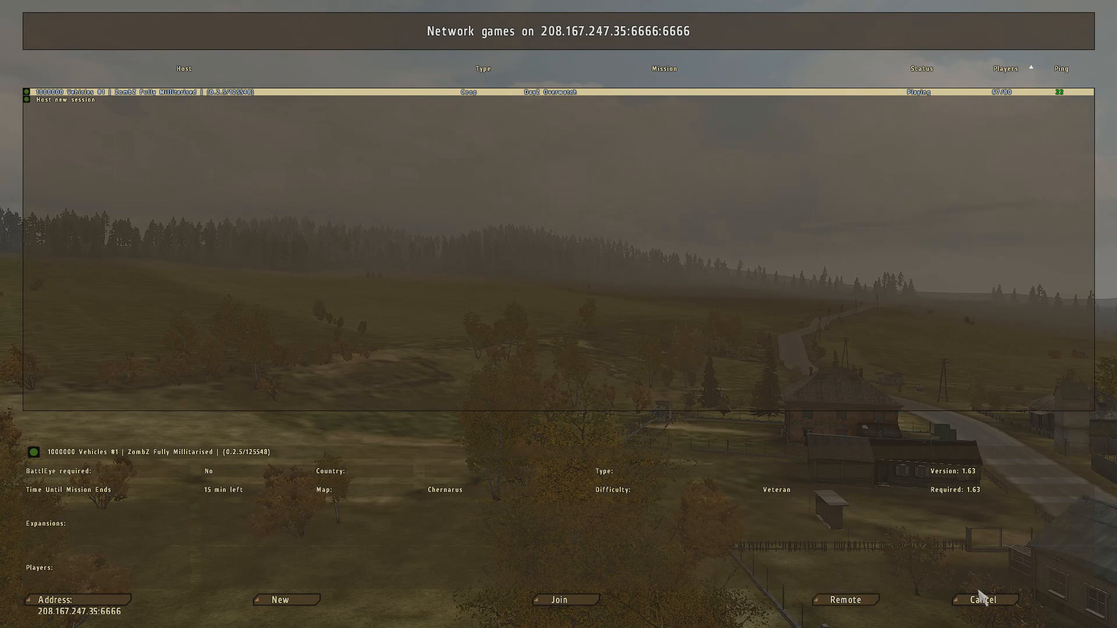
click(985, 599)
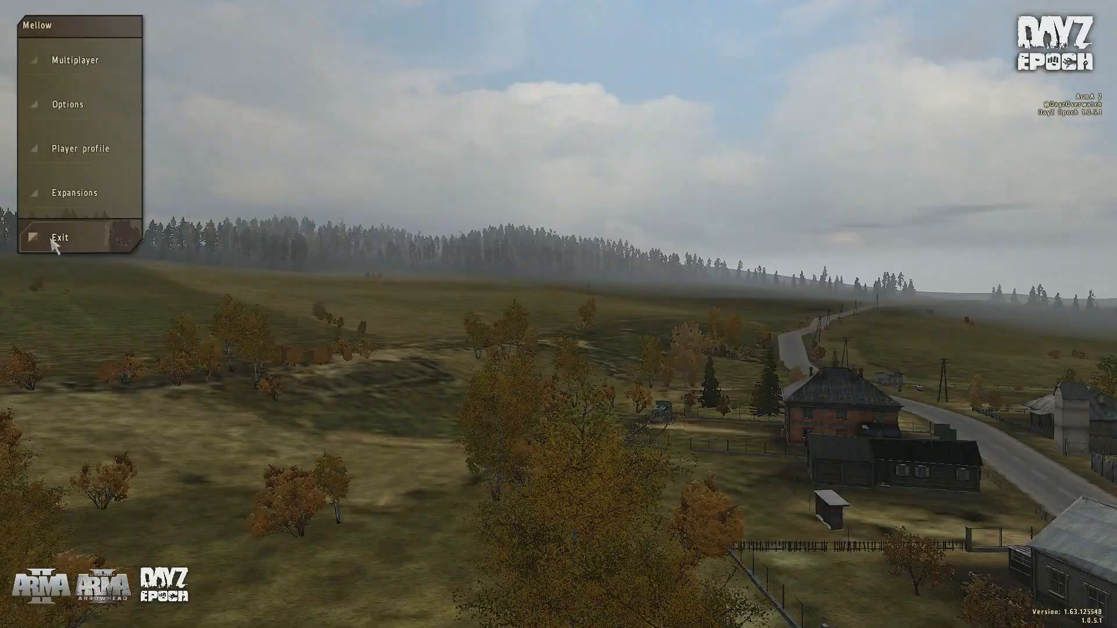
Exit the game and return to DayZ Launcher's Advanced launch page
click(69, 237)
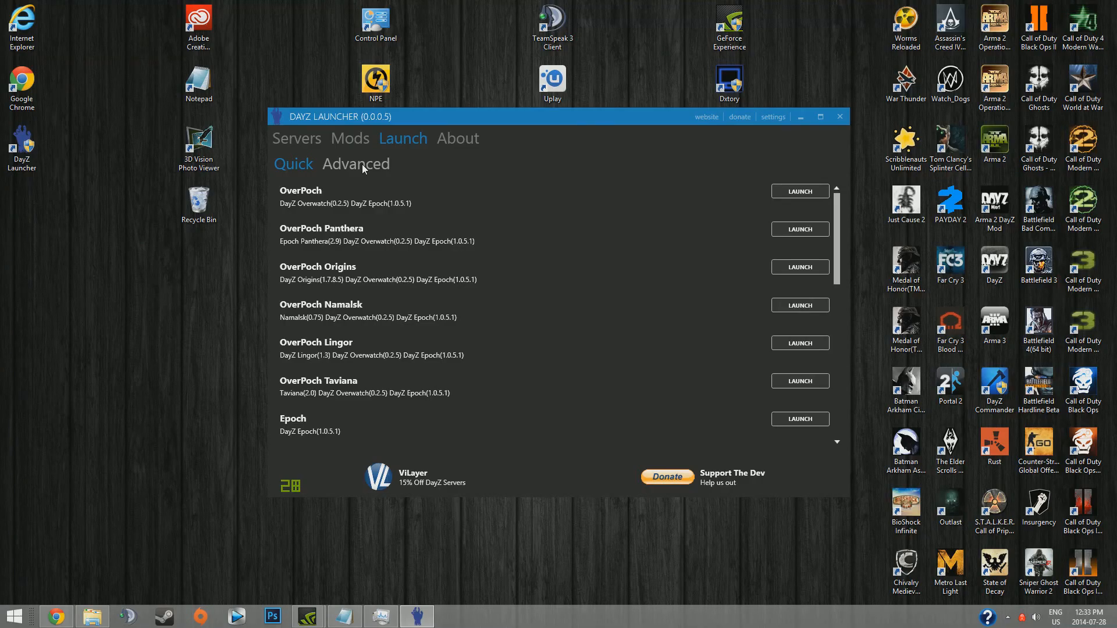
click(356, 164)
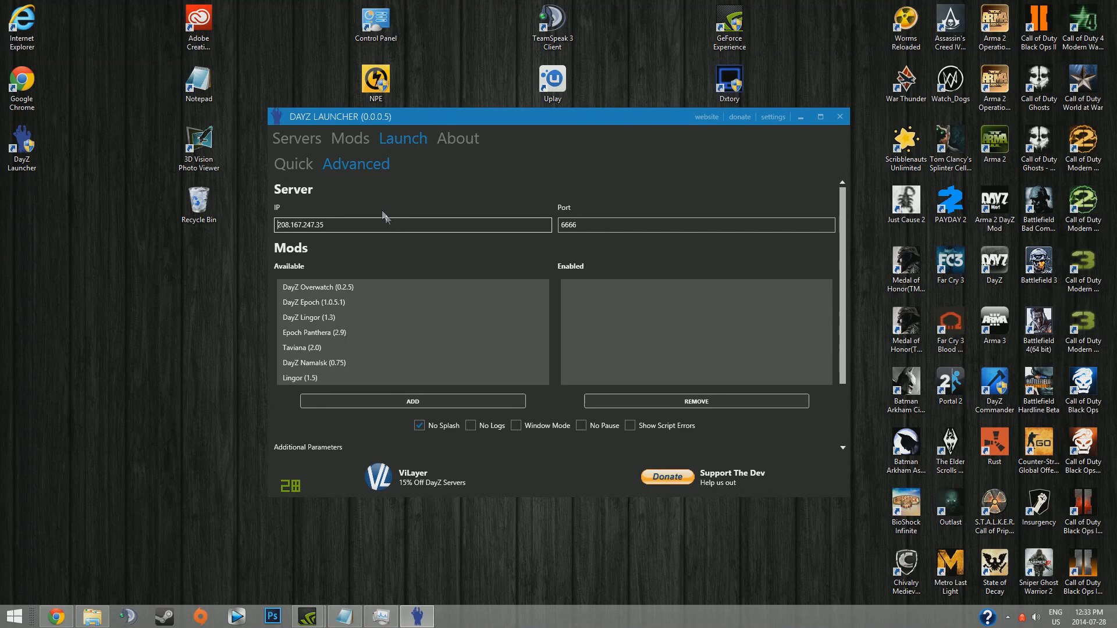
click(297, 138)
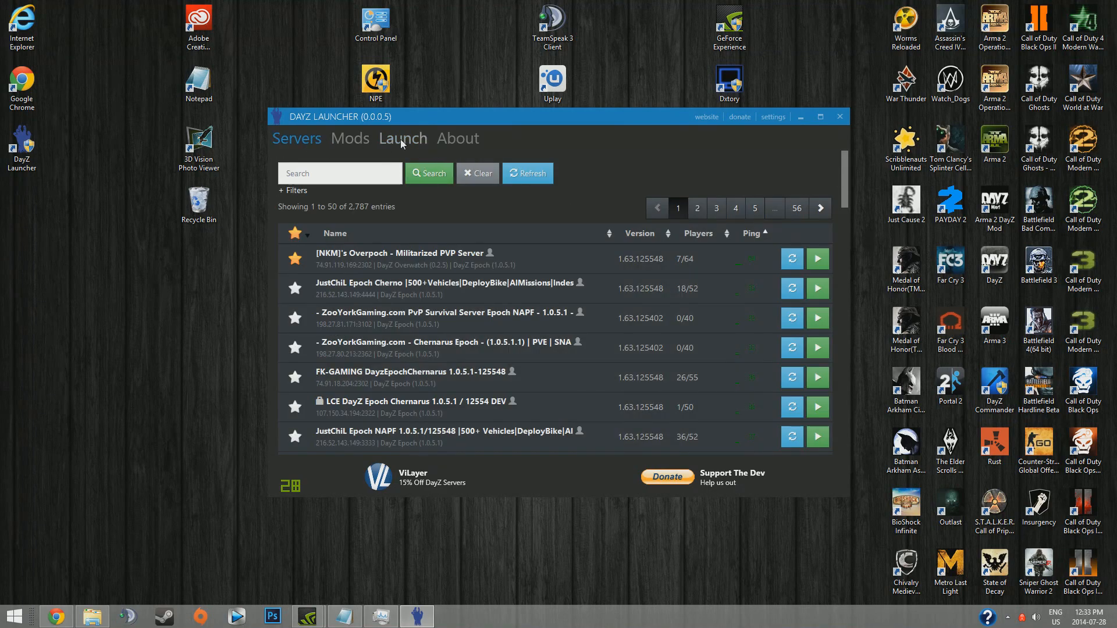
click(402, 139)
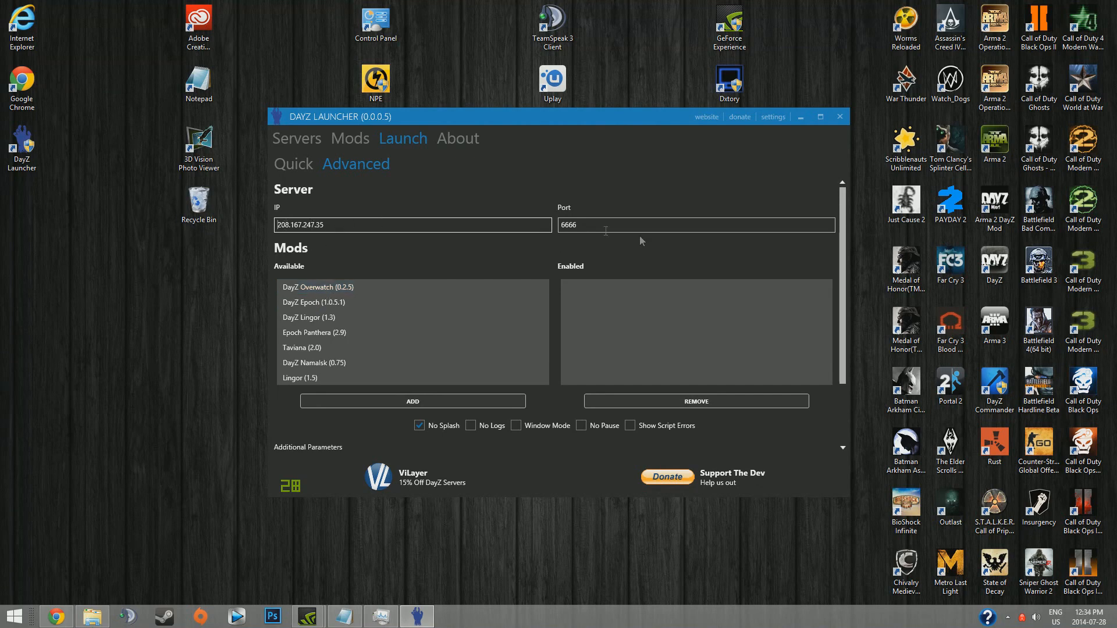
Enable DayZ Overwatch (0.2.5) for the 208.167.247.35:6666 launch and expand additional parameters
click(316, 287)
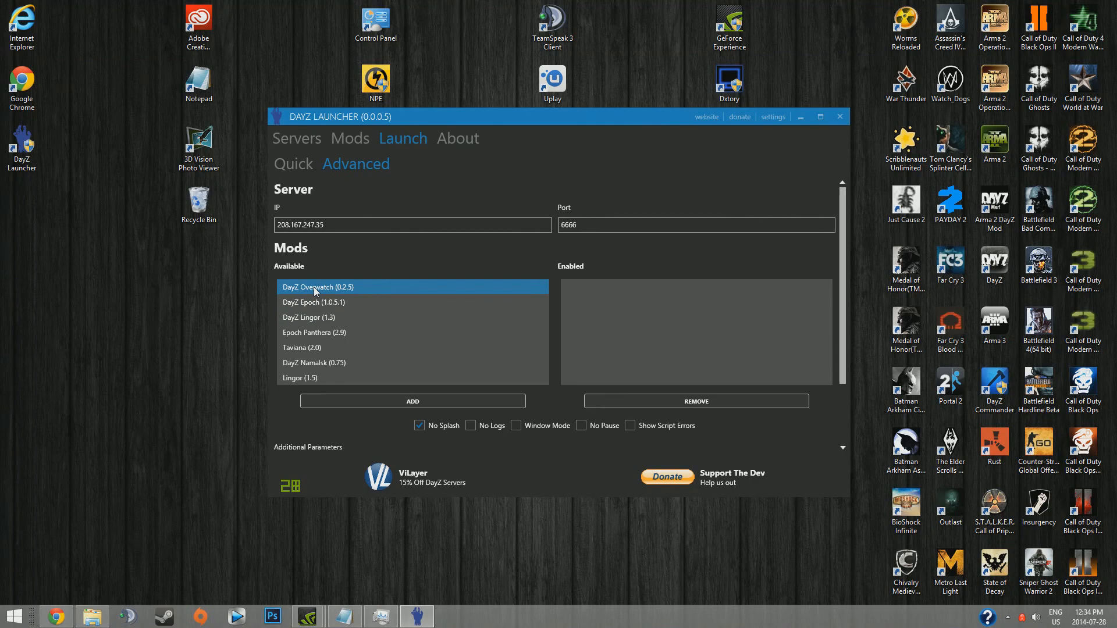
mouse_move(444, 299)
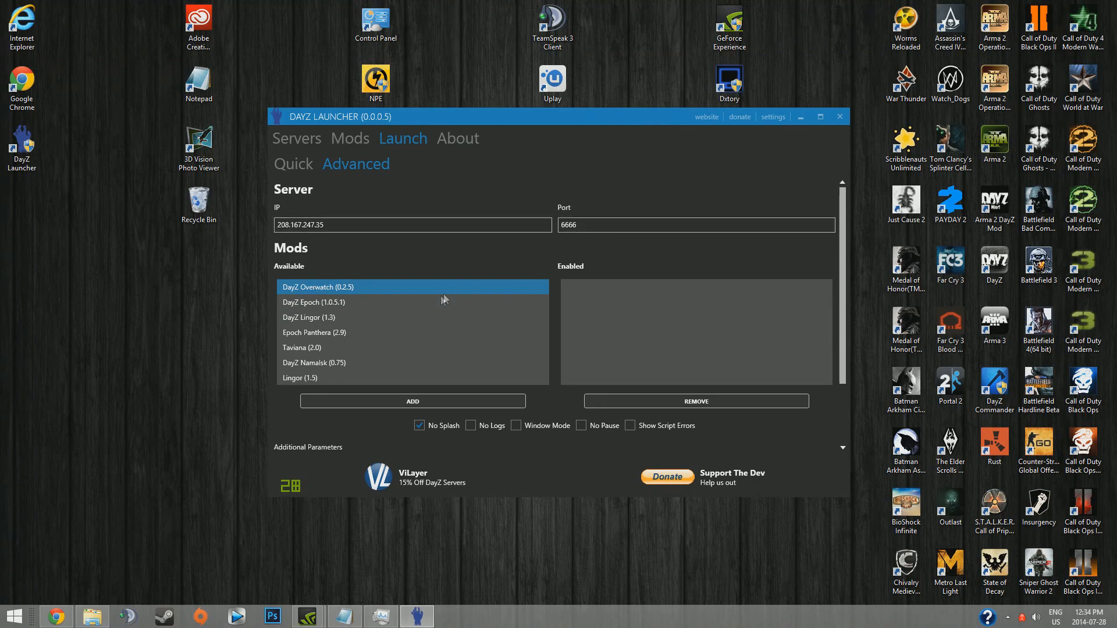
mouse_move(357, 393)
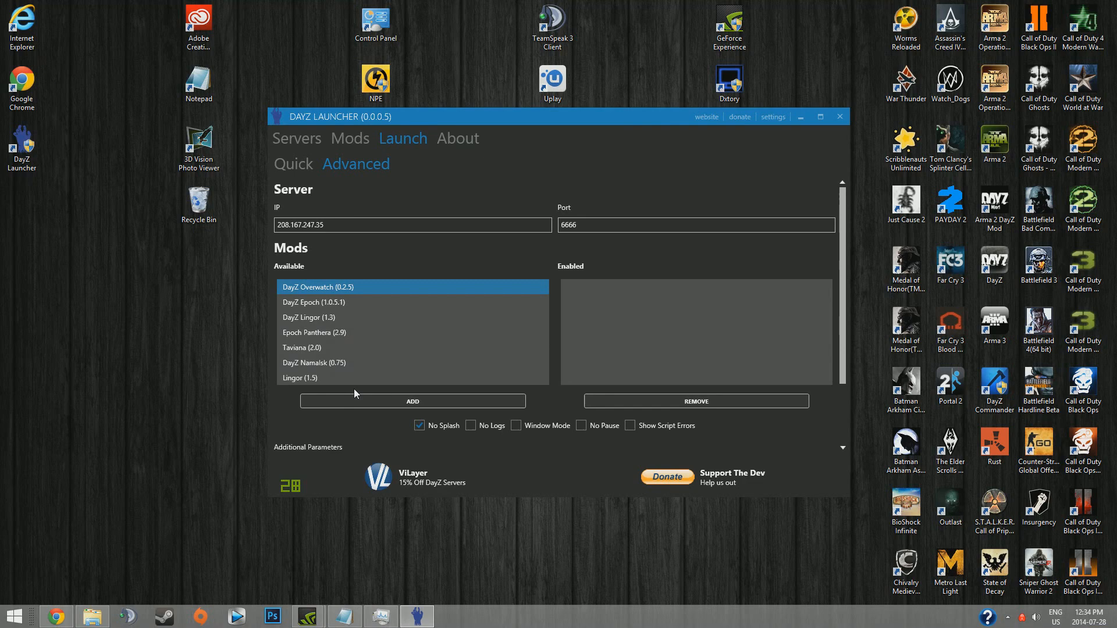
click(412, 401)
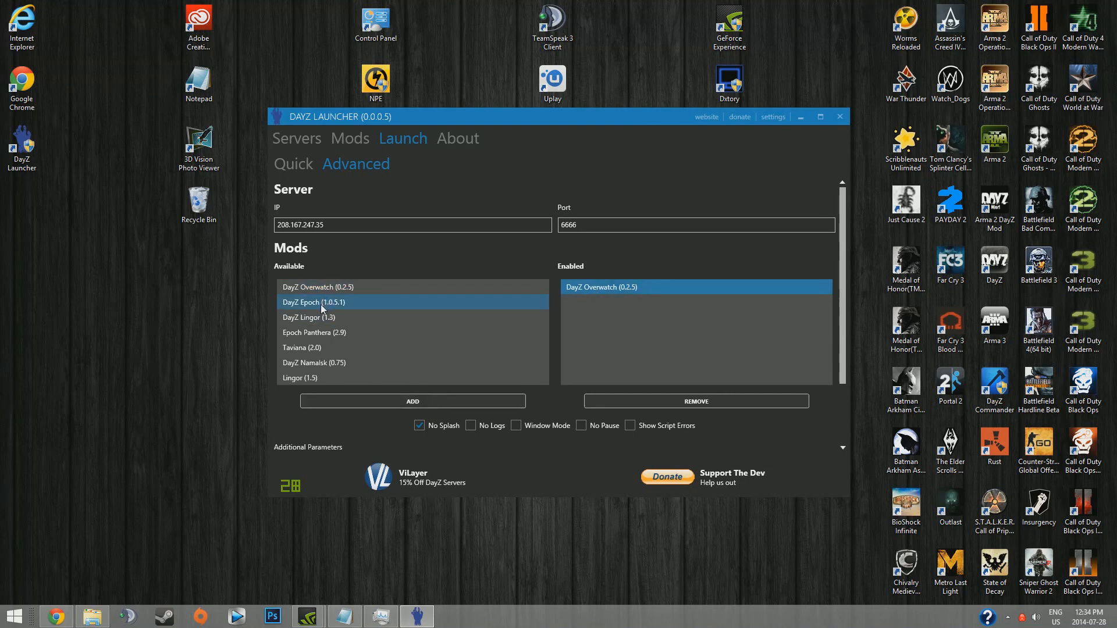
click(309, 316)
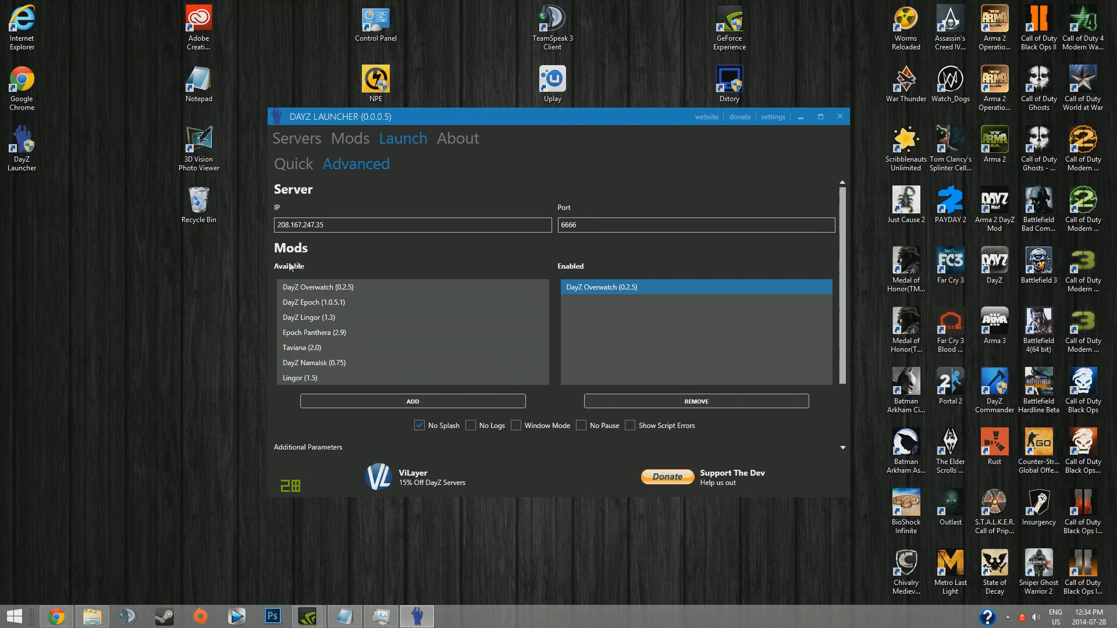
click(387, 224)
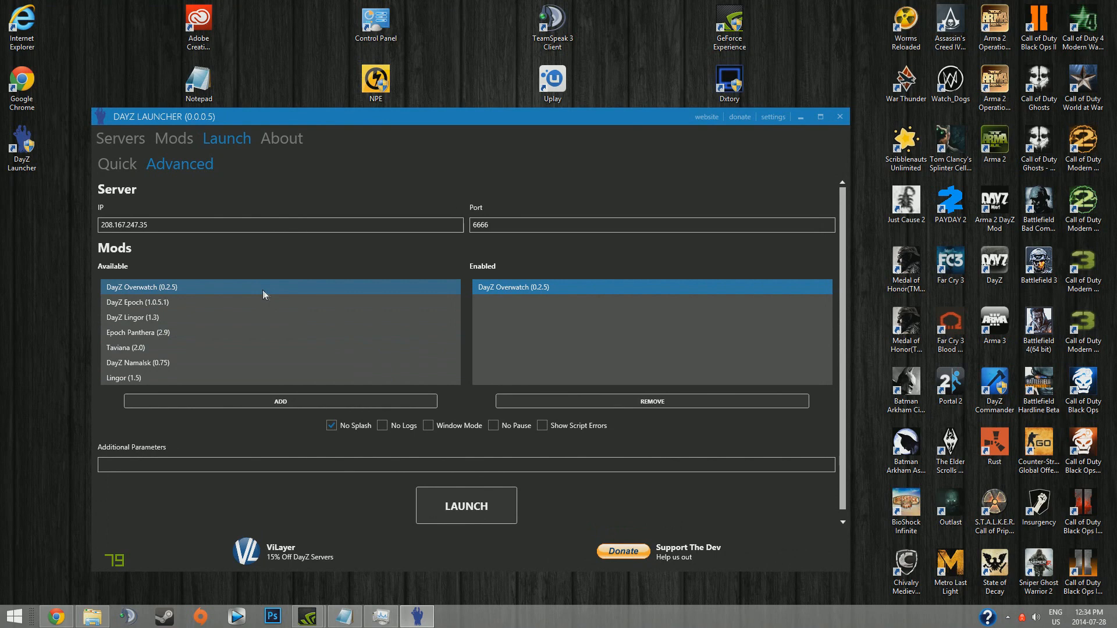
mouse_move(269, 297)
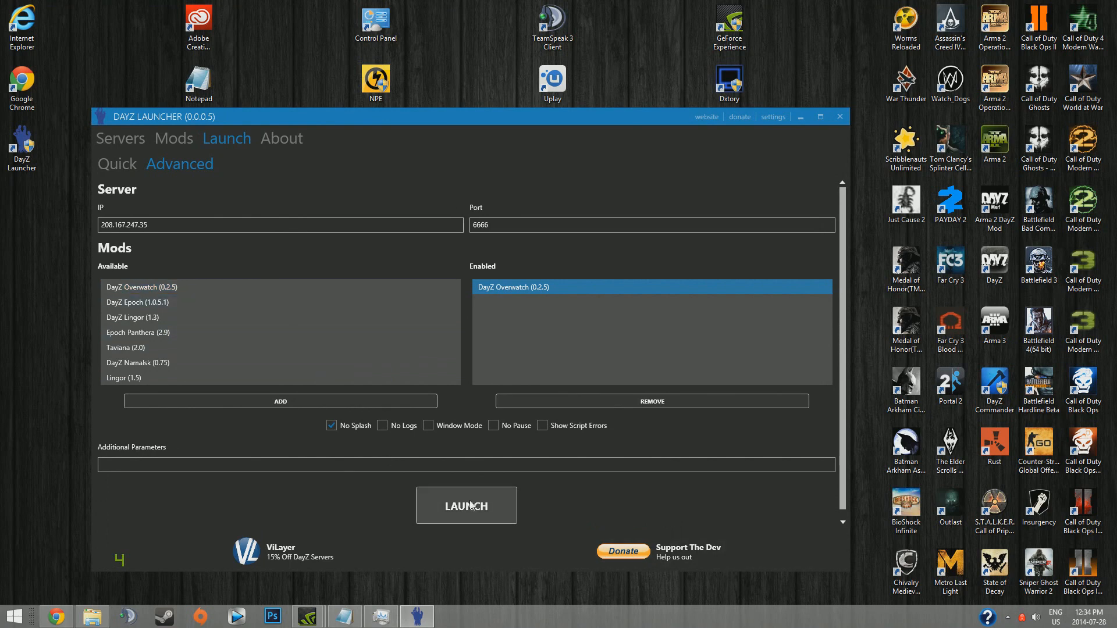
click(648, 225)
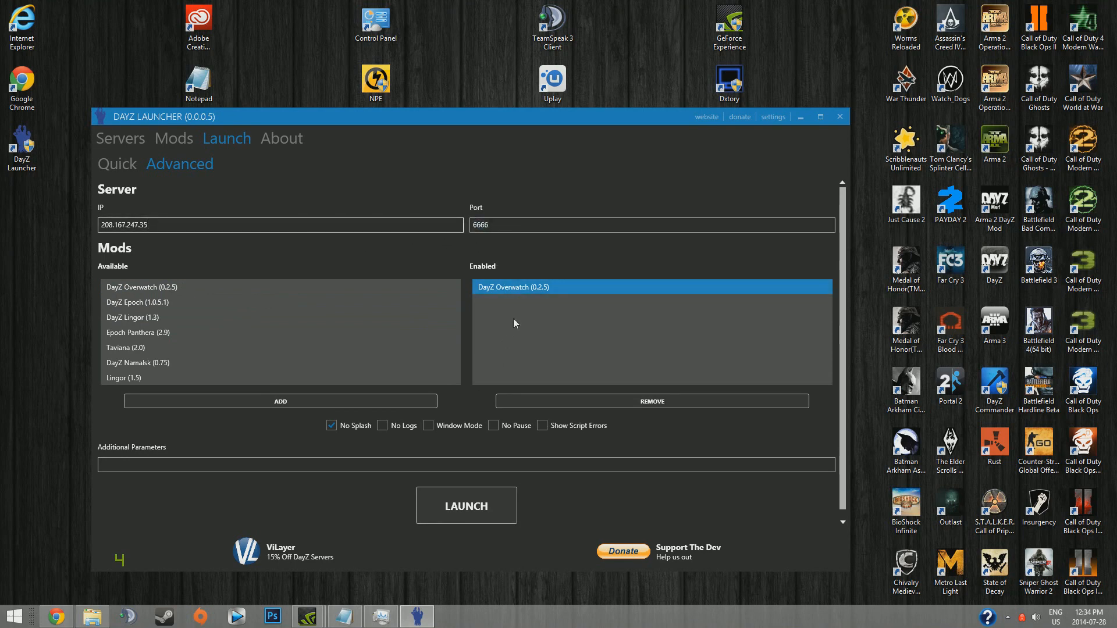
mouse_move(490, 207)
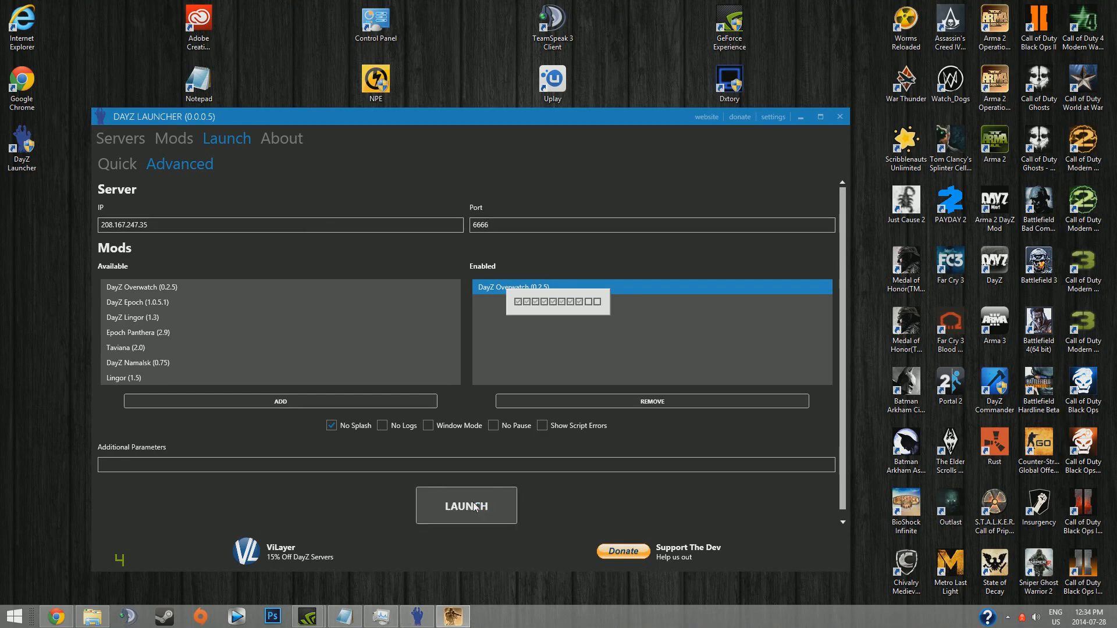
mouse_move(620, 376)
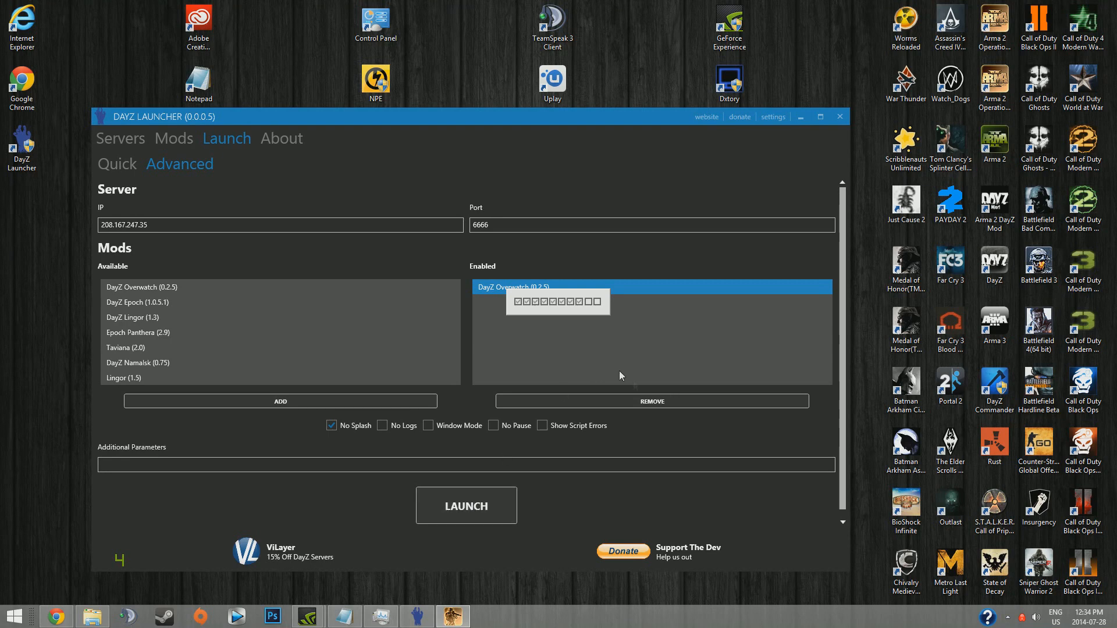
mouse_move(662, 376)
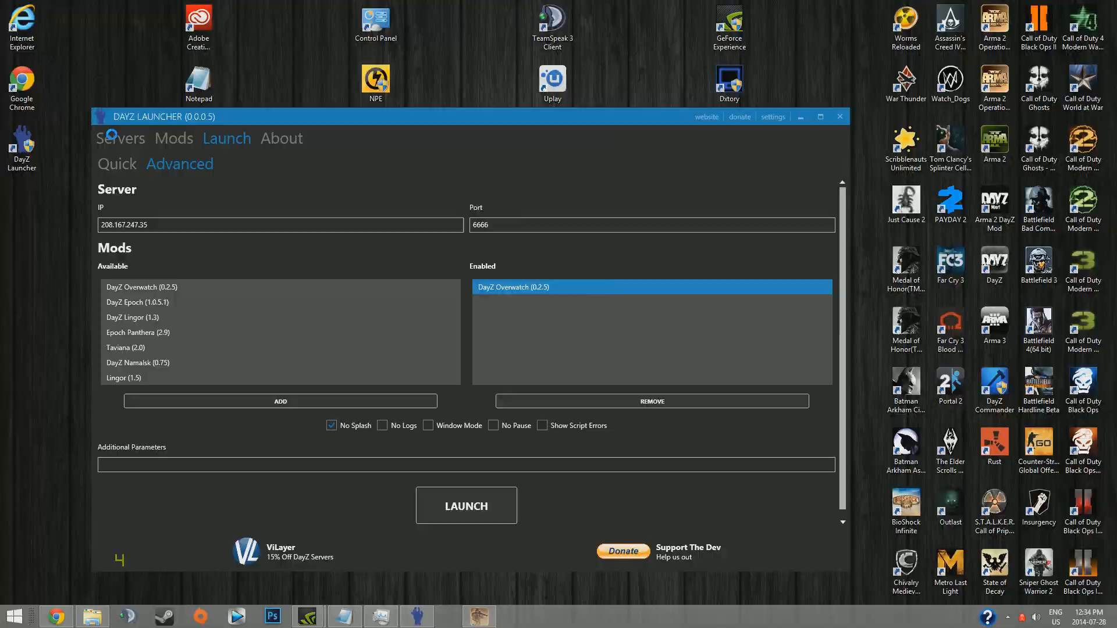
click(466, 505)
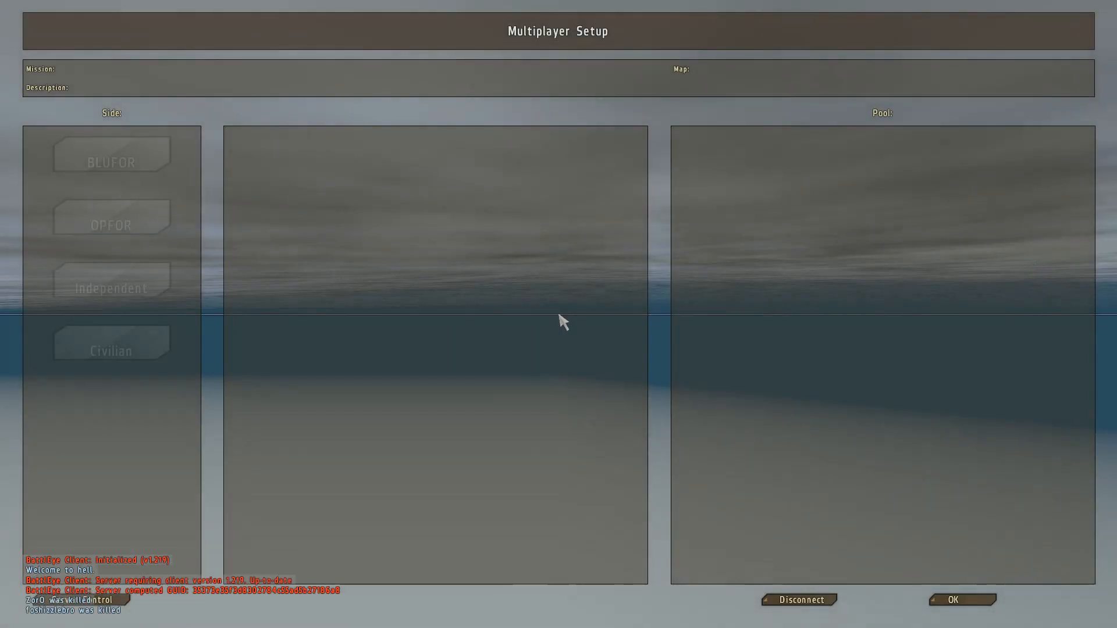
click(112, 154)
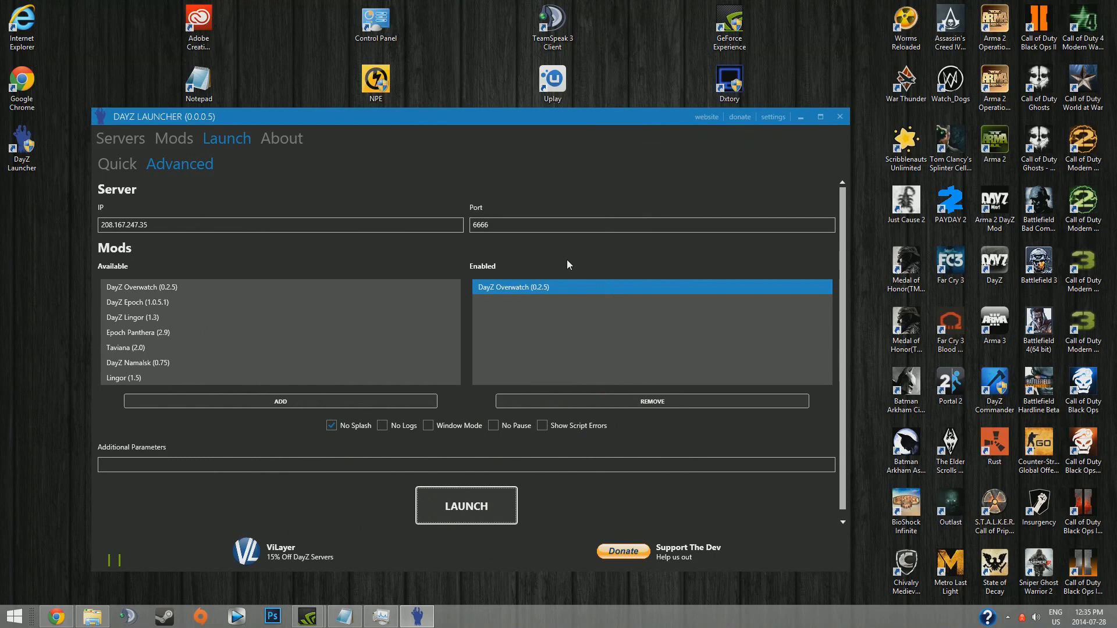
From the About page, view the settings panel and check the Arma 2 OA game path folder picker without changing it
click(282, 139)
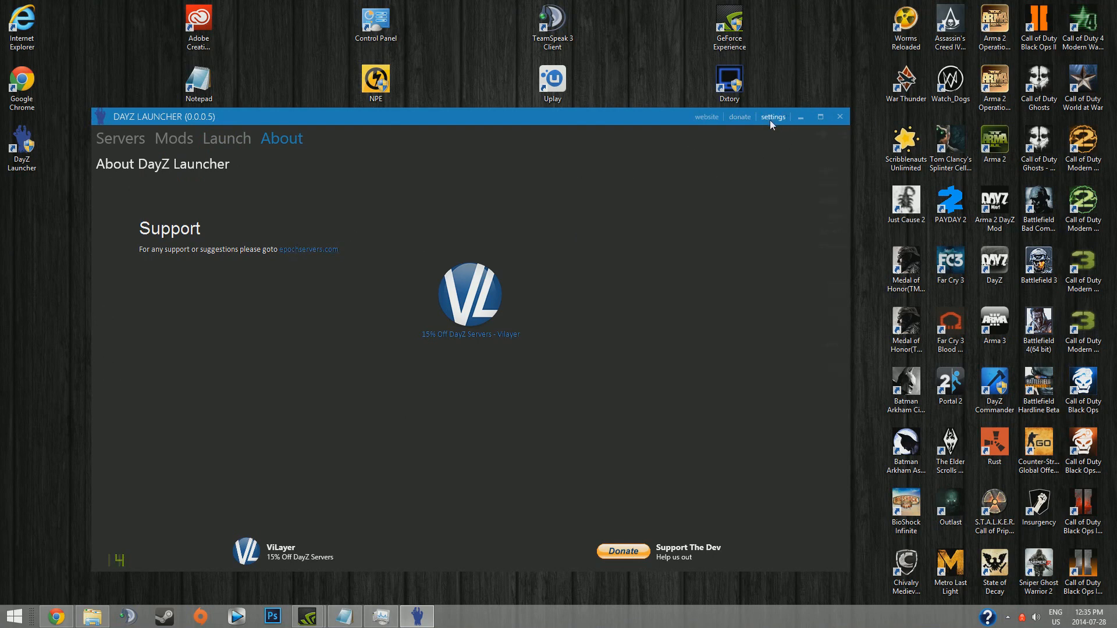
click(773, 116)
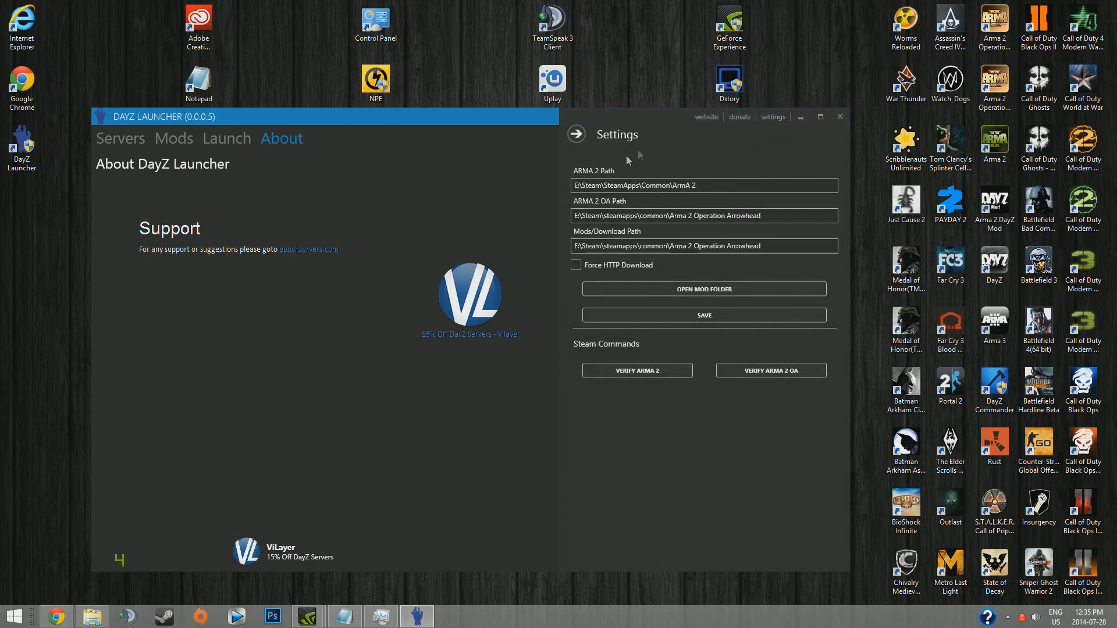
click(742, 246)
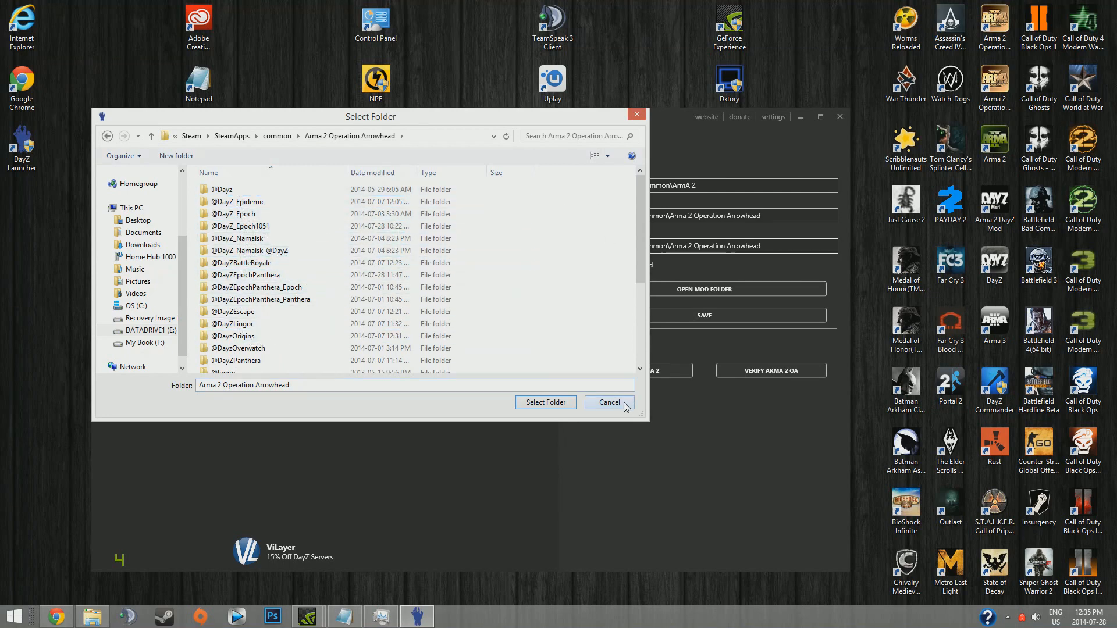
click(607, 402)
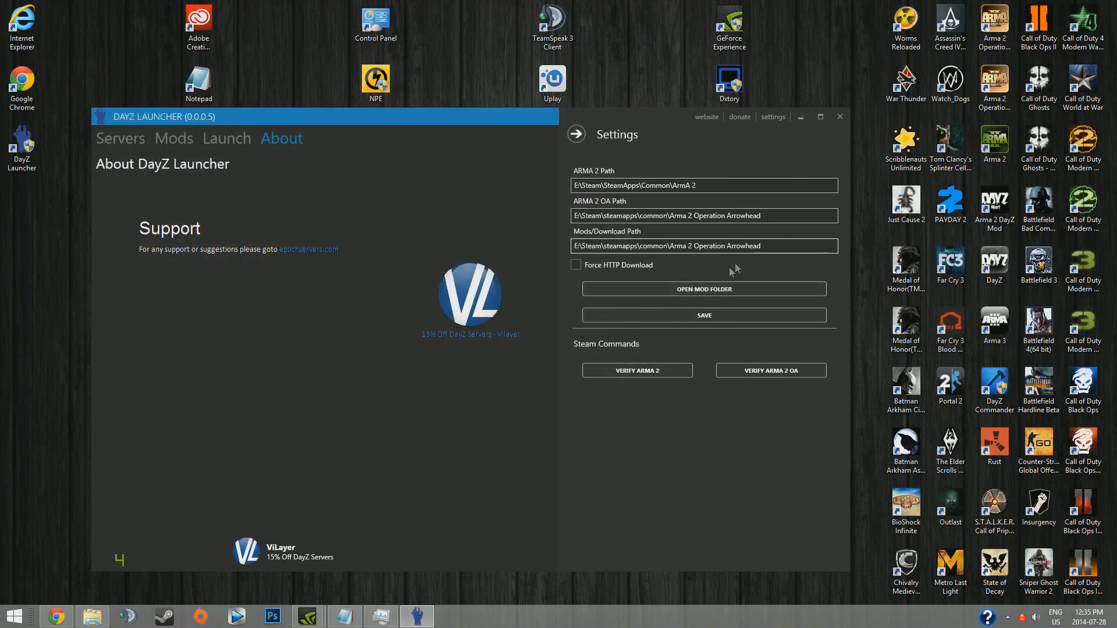
Check the mod download path folder picker, cancel it, and leave the paths as they are
click(576, 133)
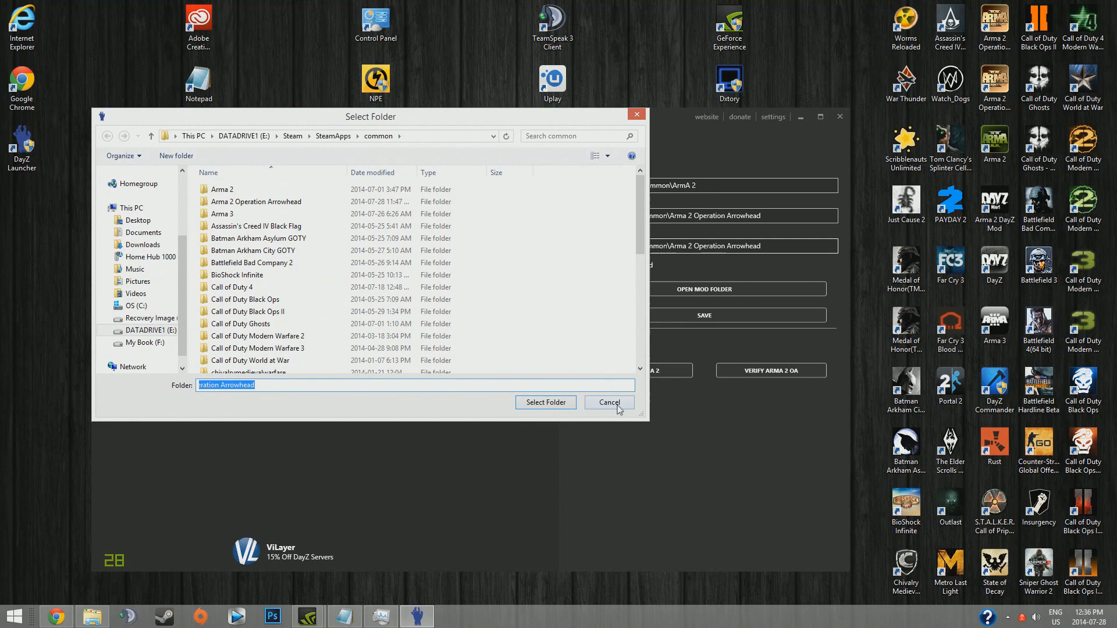
click(609, 403)
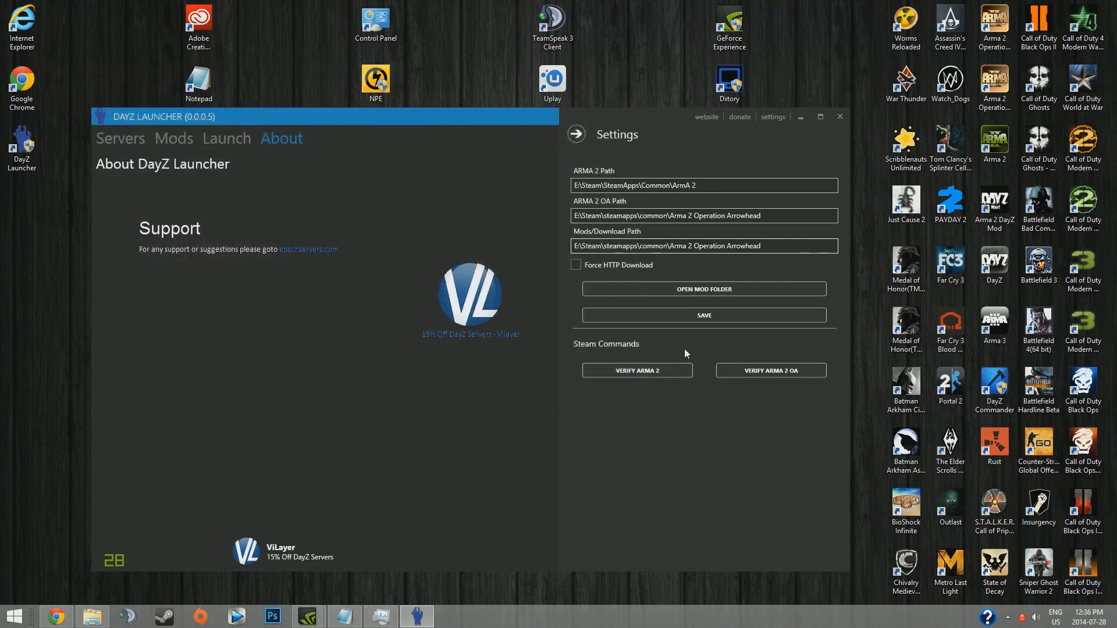
click(703, 290)
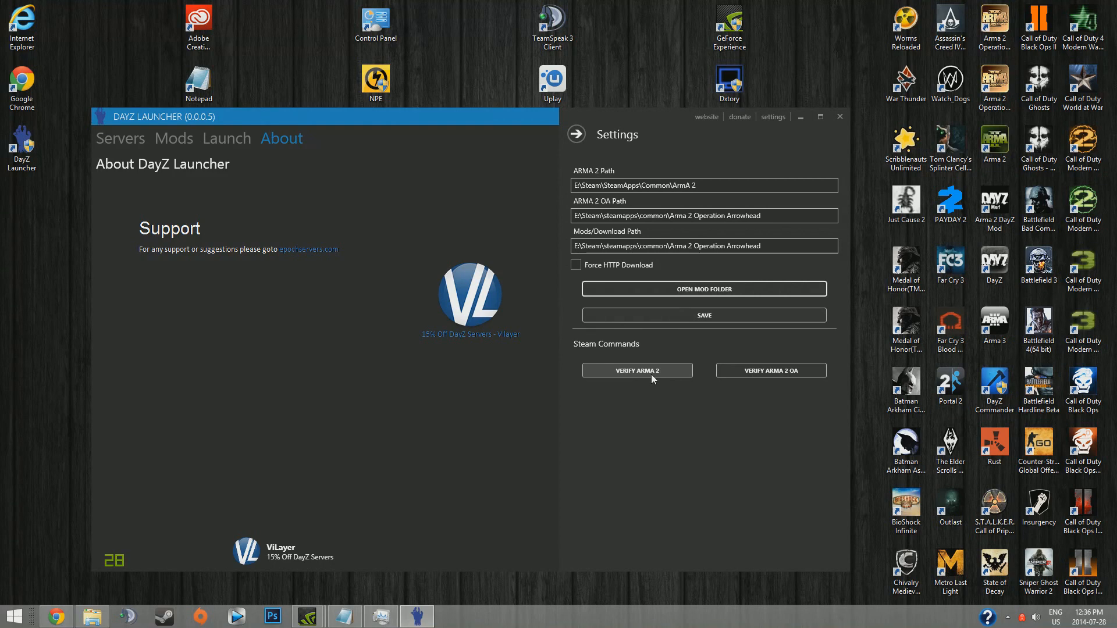
mouse_move(675, 366)
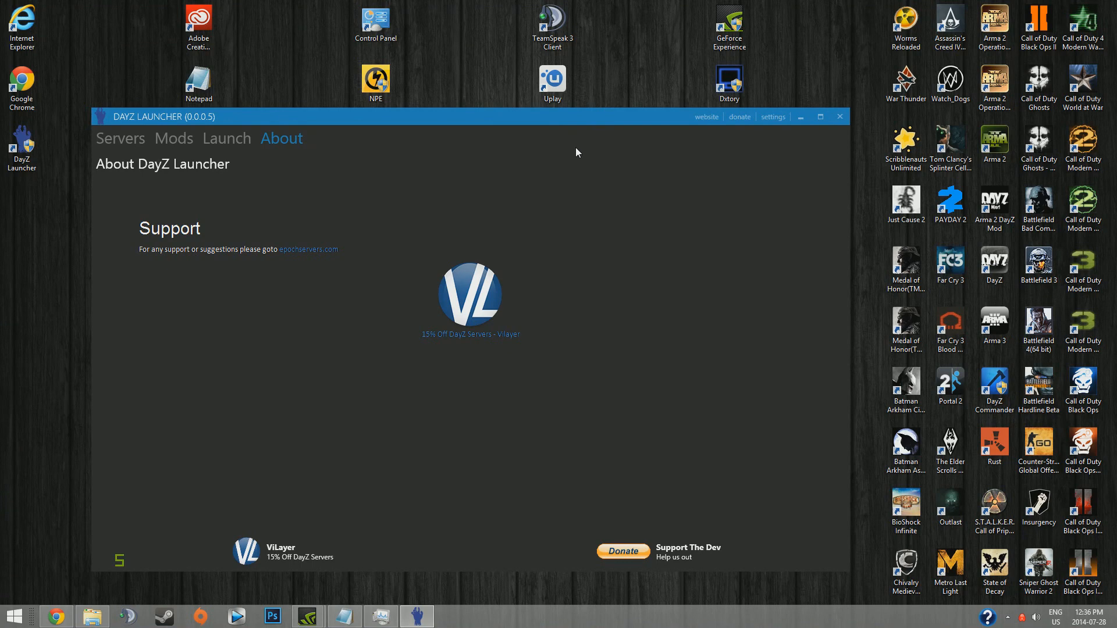
Return to the Servers list of 2,787 entries, briefly toggling the settings panel open and closed
click(227, 139)
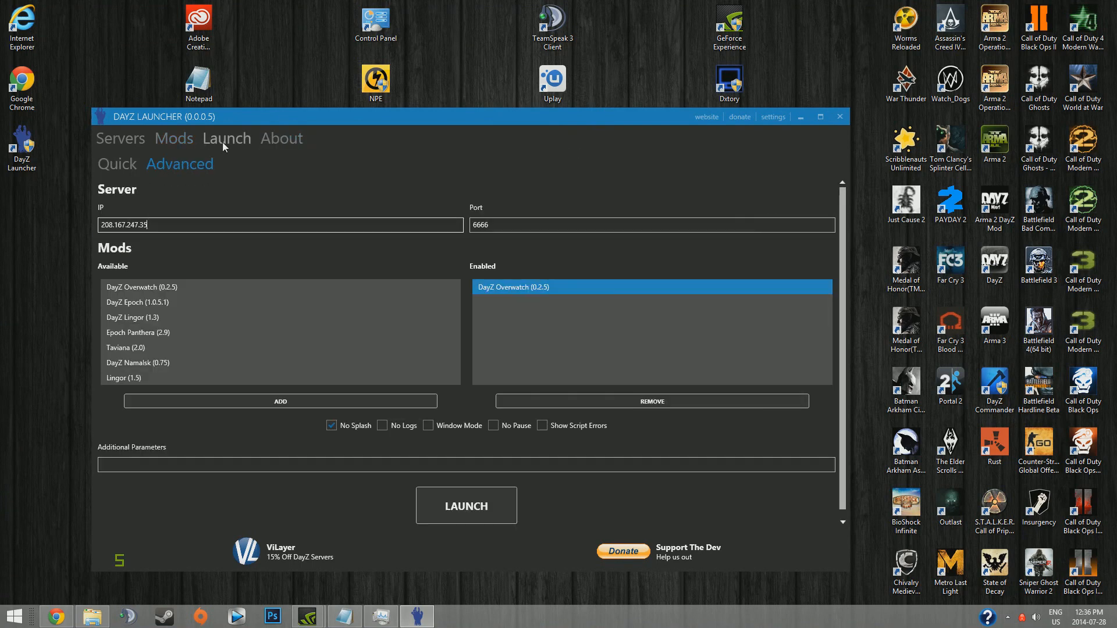
click(120, 139)
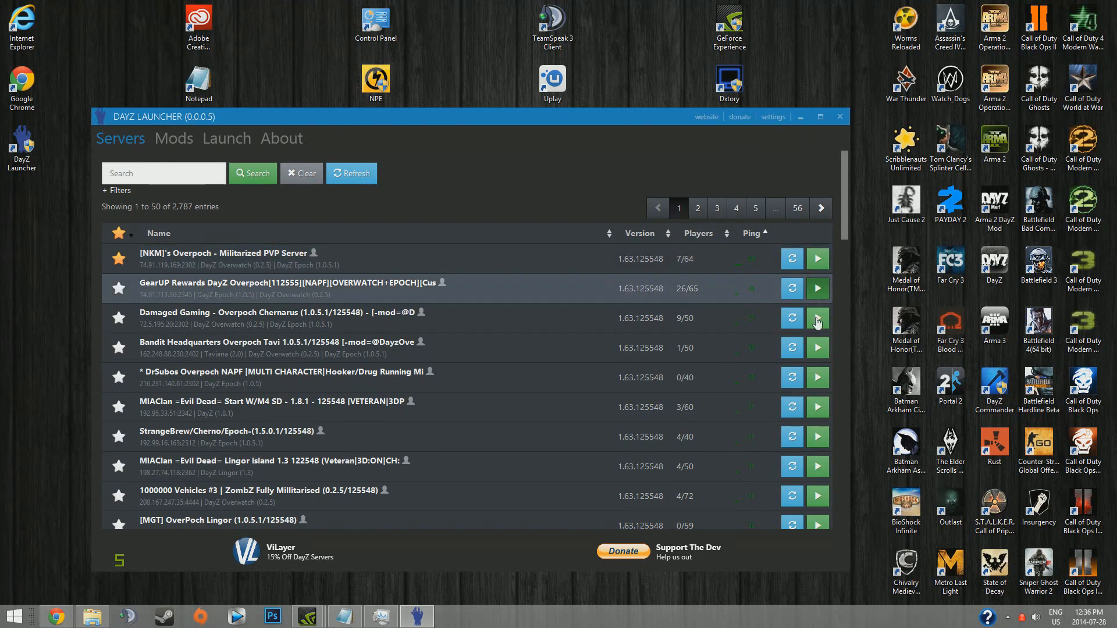
mouse_move(621, 303)
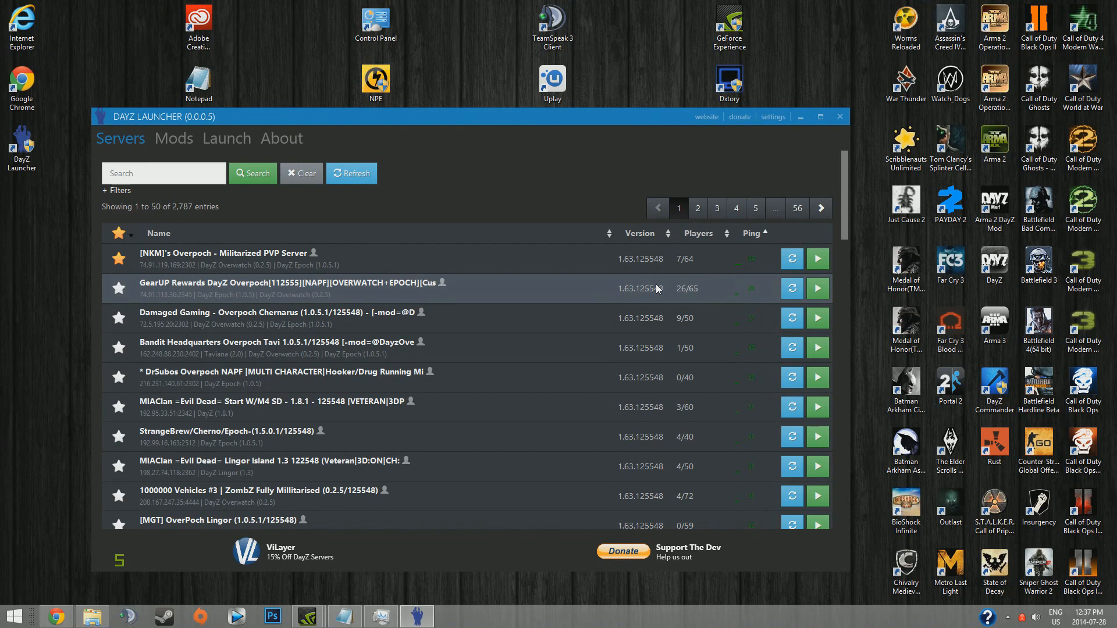
click(773, 116)
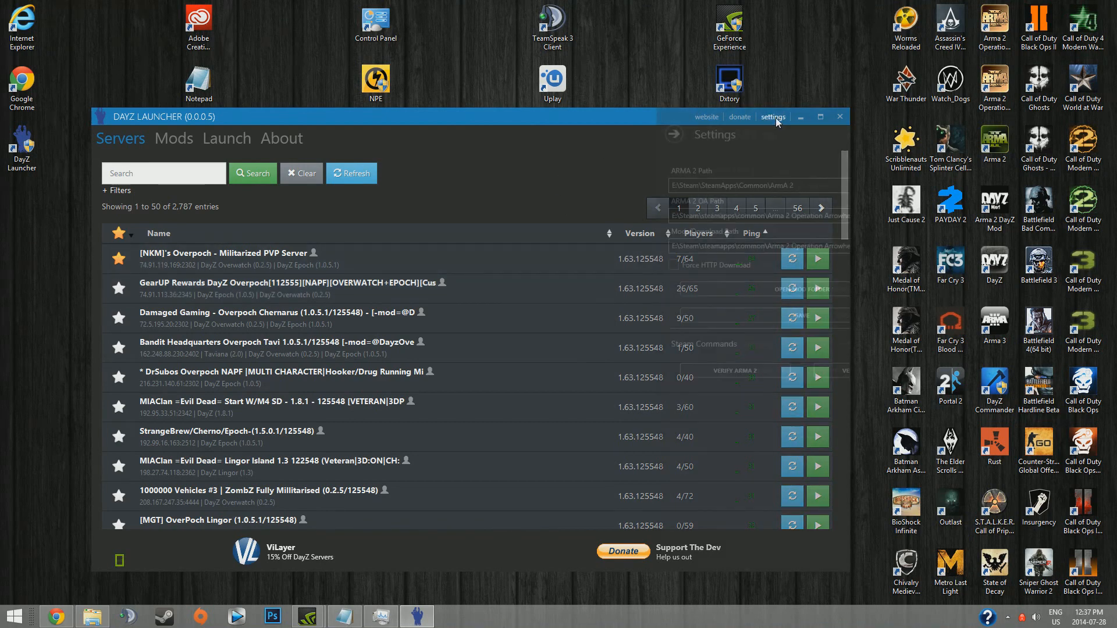
click(771, 116)
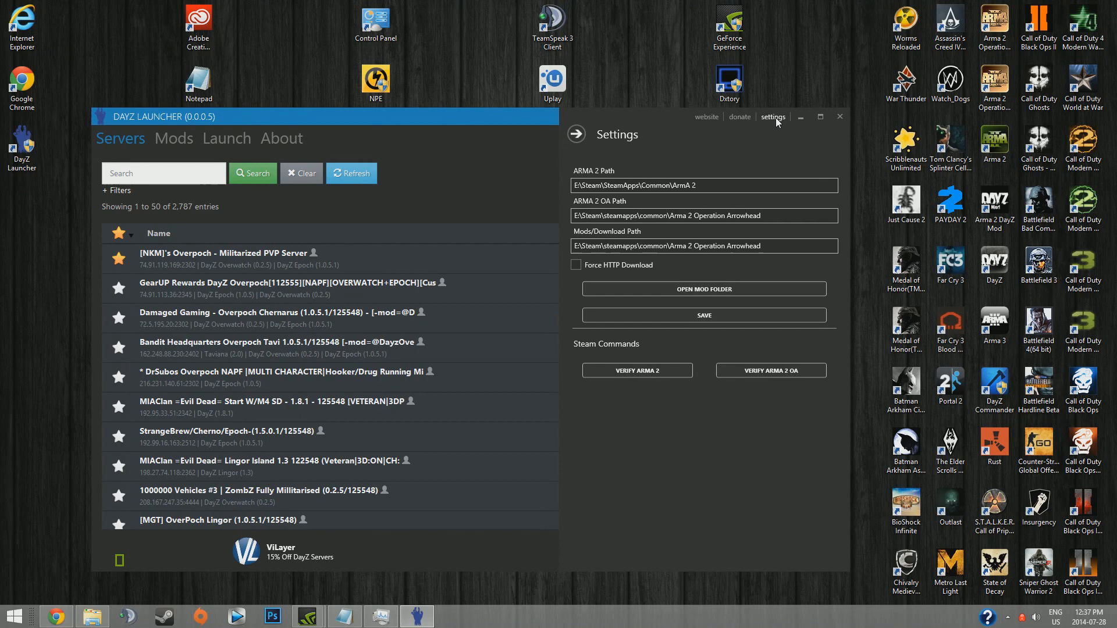
click(773, 117)
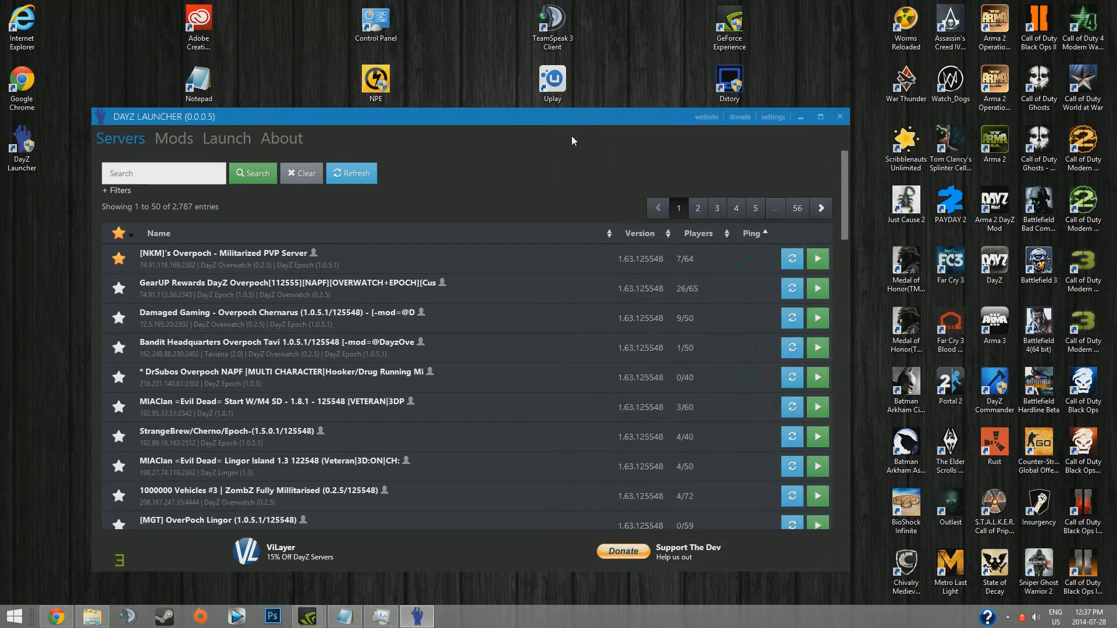